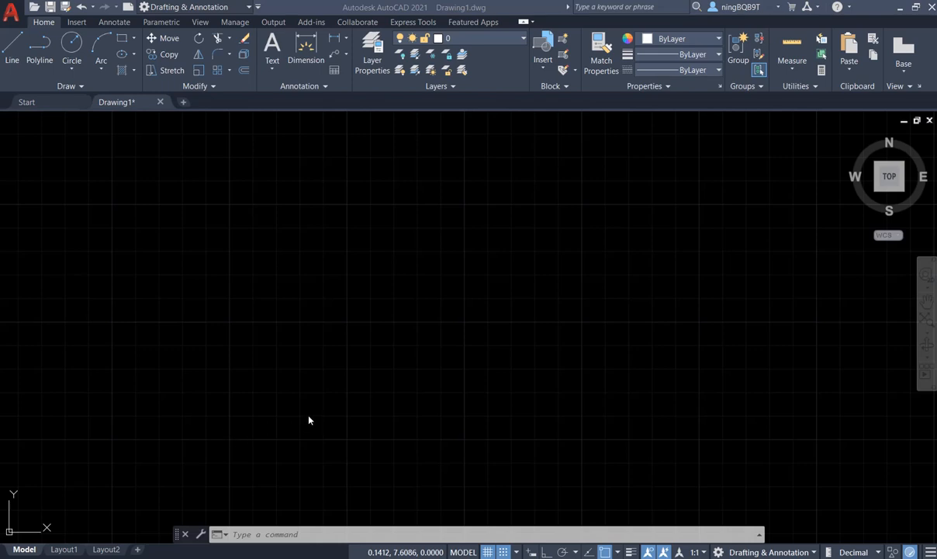
pyautogui.moveTo(305, 419)
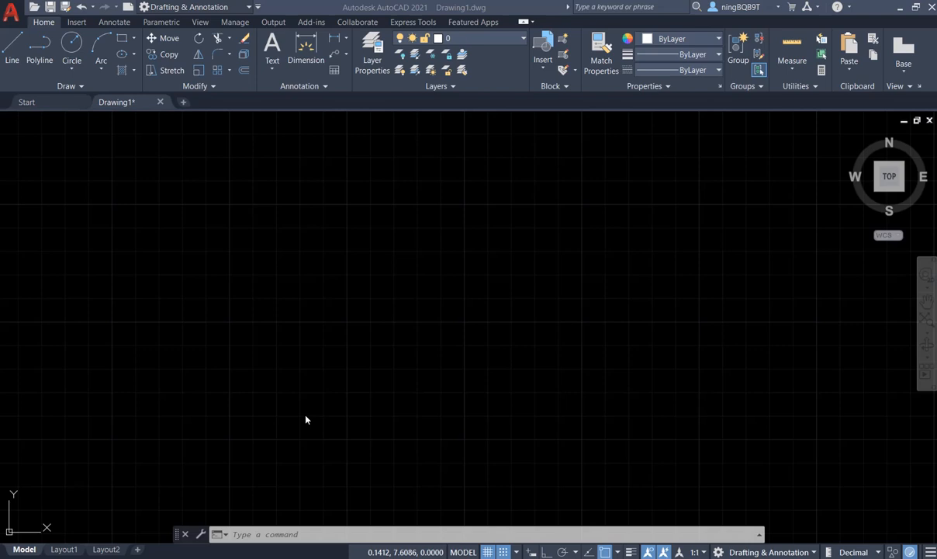
pyautogui.moveTo(302, 281)
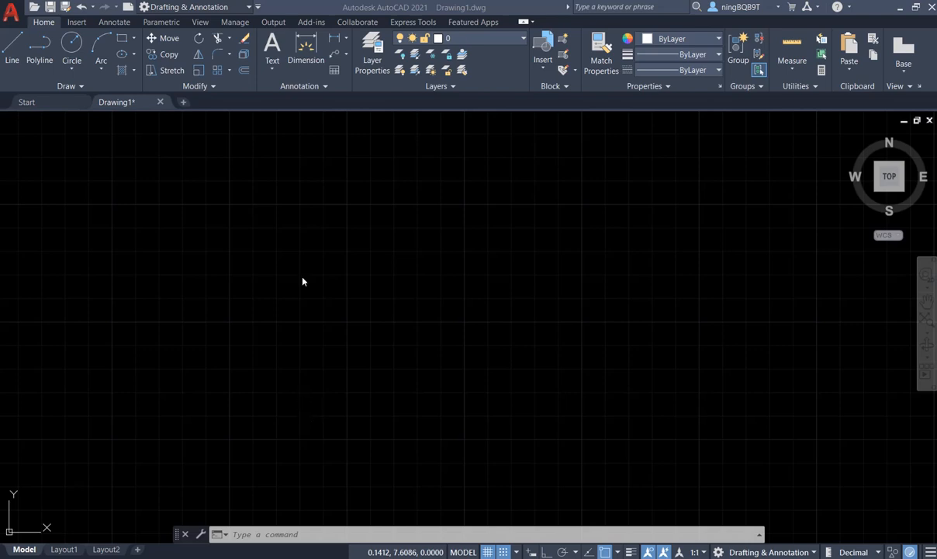
pyautogui.moveTo(236, 99)
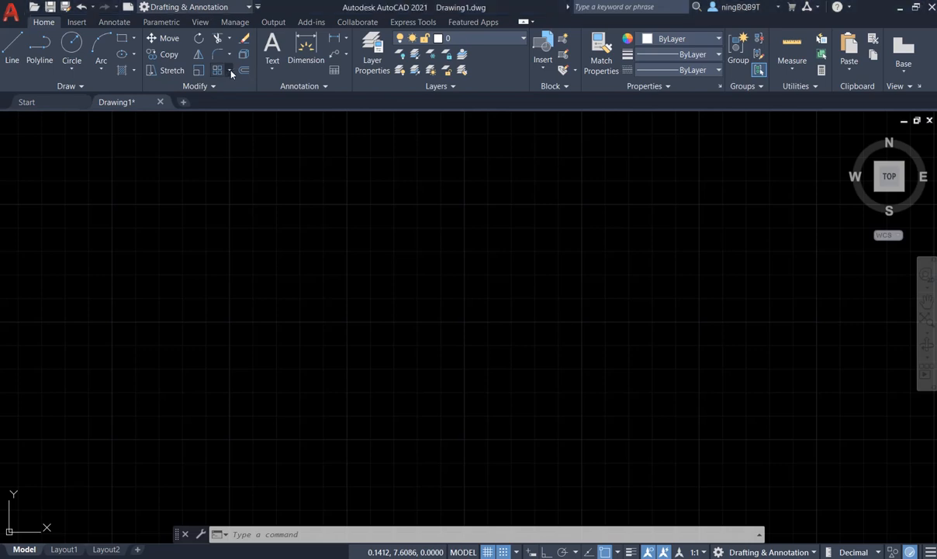
# - List the array types and type 'Arra' to find the ARRAYPOLAR command
pyautogui.click(230, 70)
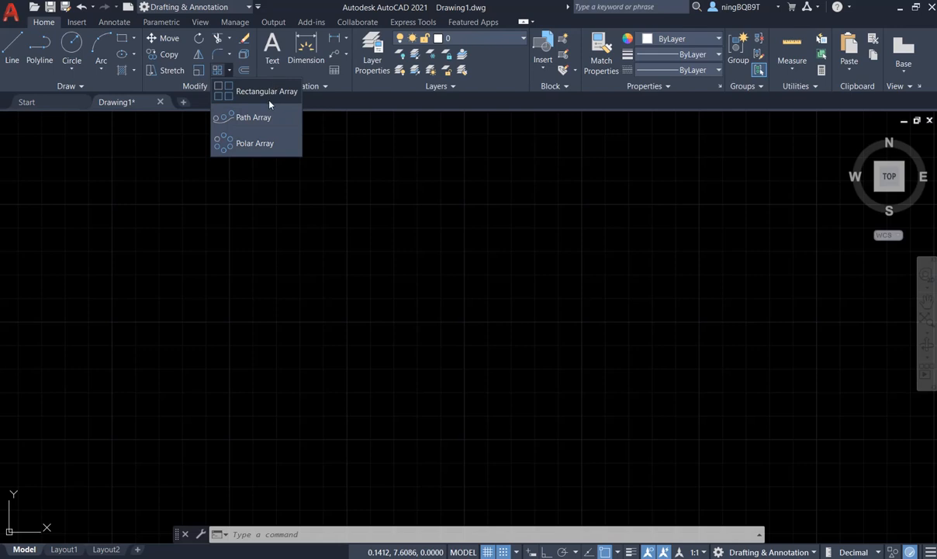
pyautogui.moveTo(250, 147)
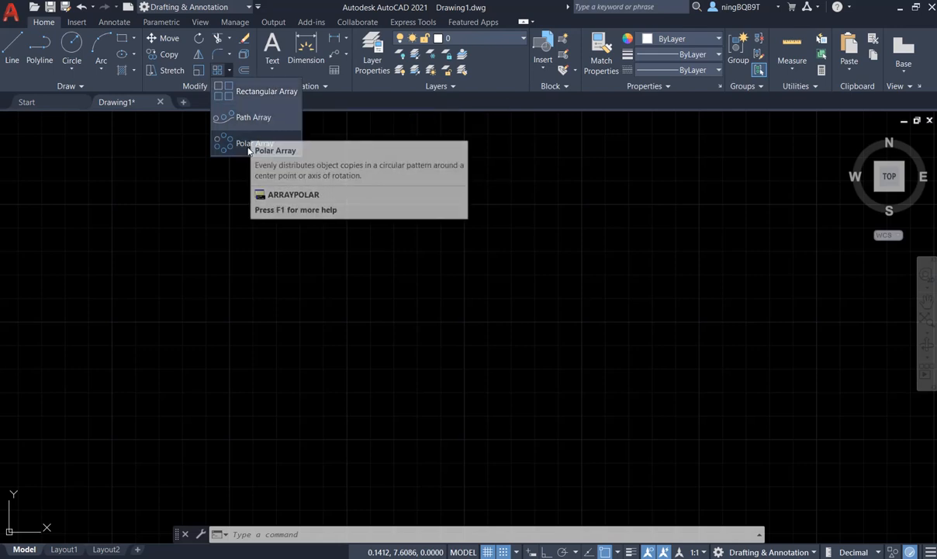
pyautogui.moveTo(267, 91)
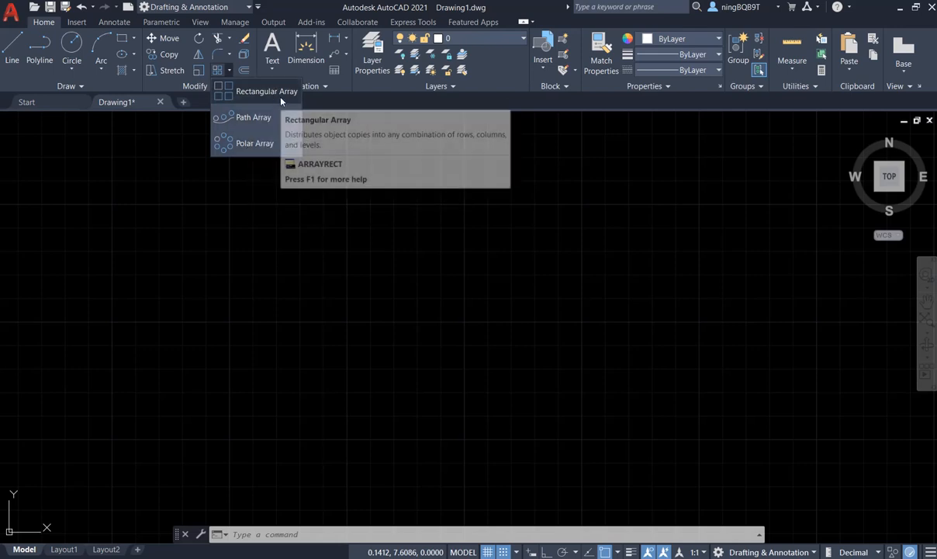
pyautogui.moveTo(255, 142)
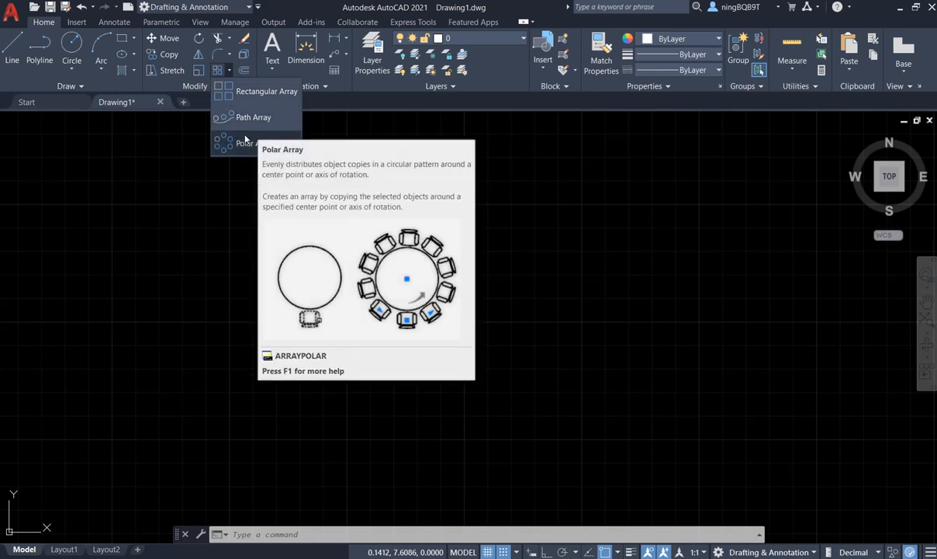
pyautogui.moveTo(266, 91)
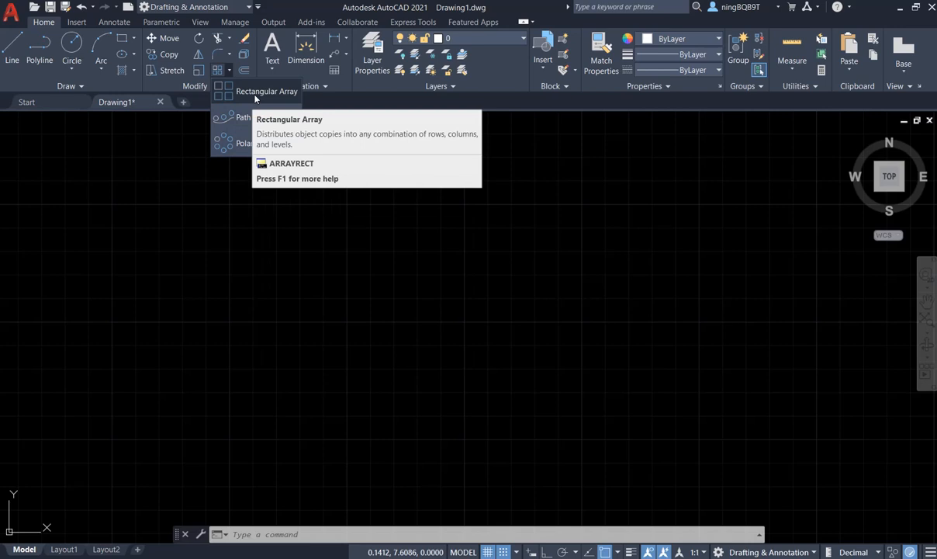
pyautogui.moveTo(253, 143)
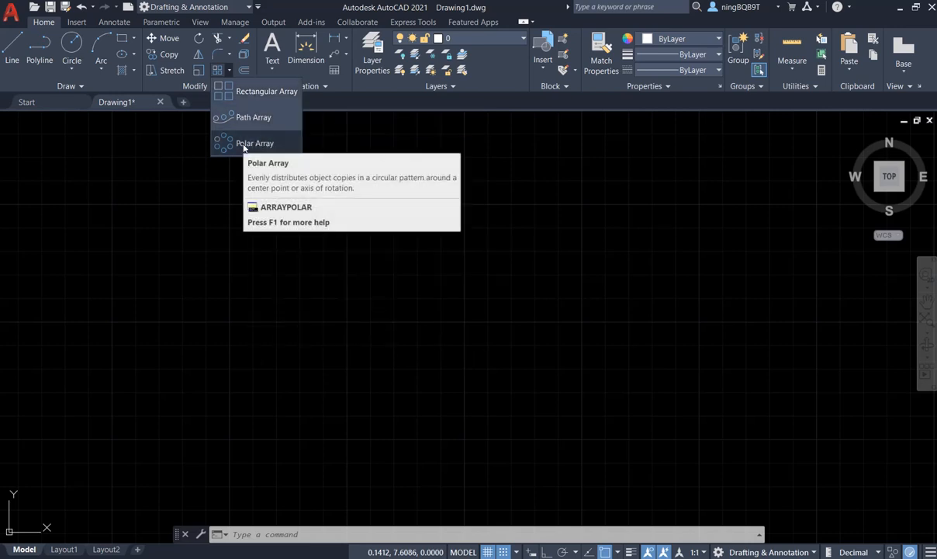
pyautogui.moveTo(213, 283)
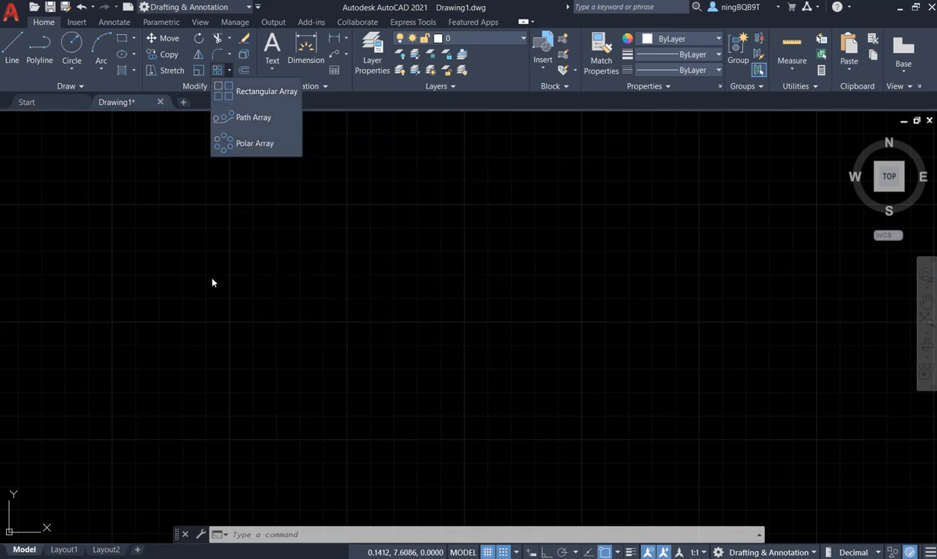
pyautogui.moveTo(256, 293)
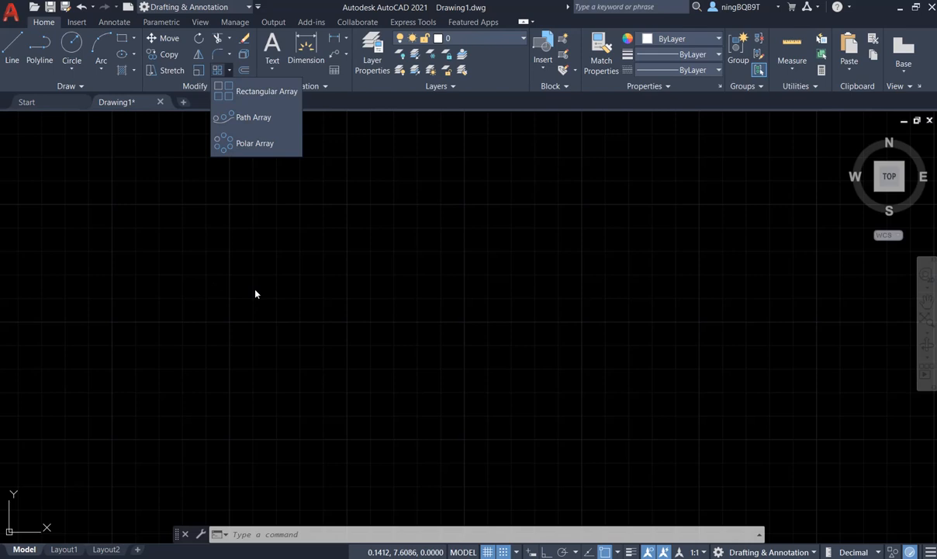
pyautogui.moveTo(256, 91)
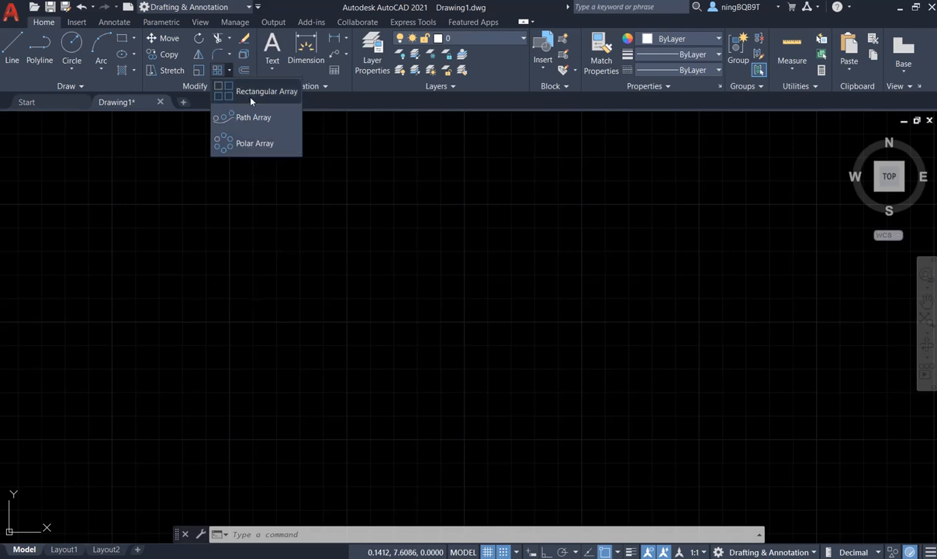
pyautogui.moveTo(266, 91)
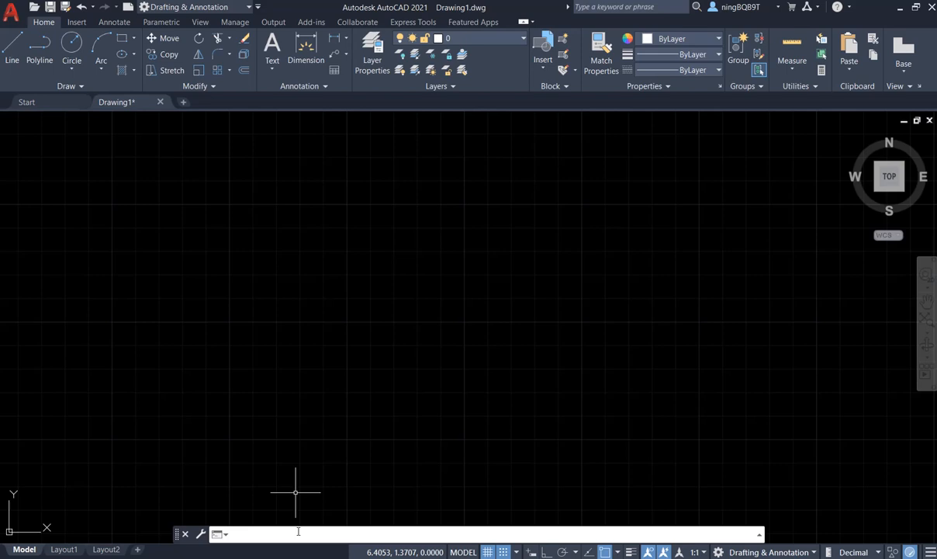
pyautogui.write('Arra')
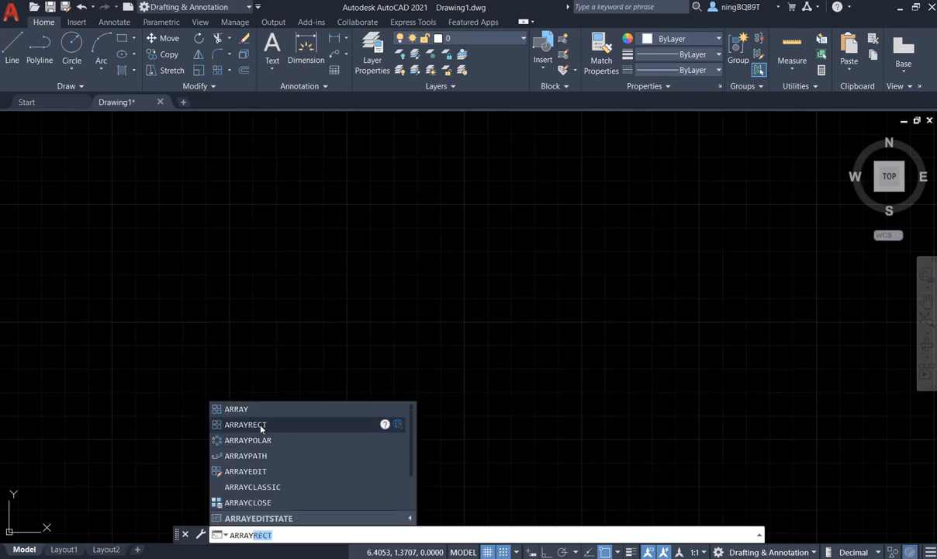
pyautogui.moveTo(245, 424)
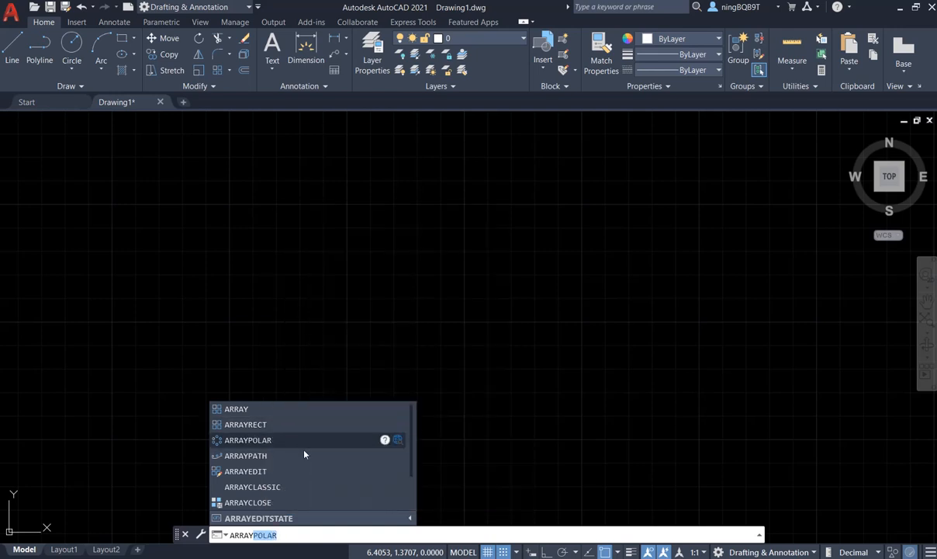
pyautogui.moveTo(439, 362)
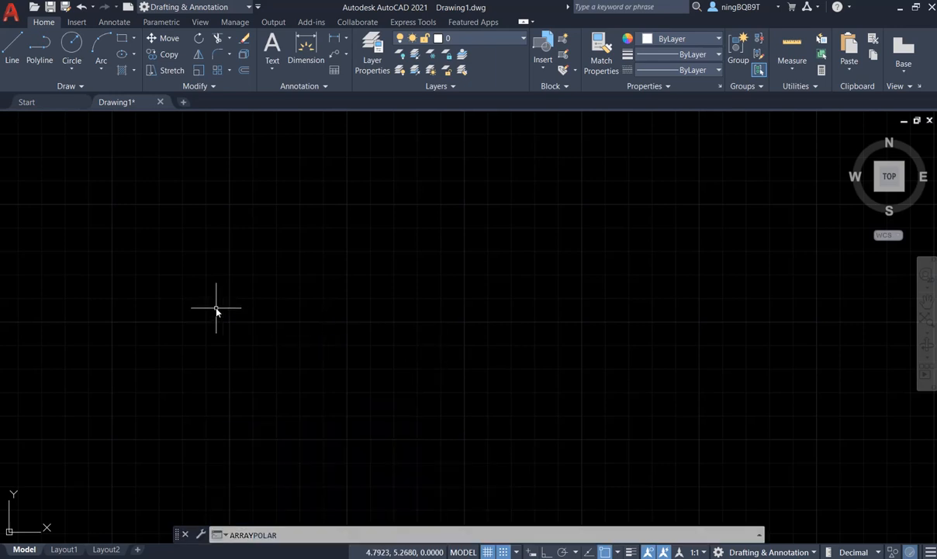
pyautogui.moveTo(177, 281)
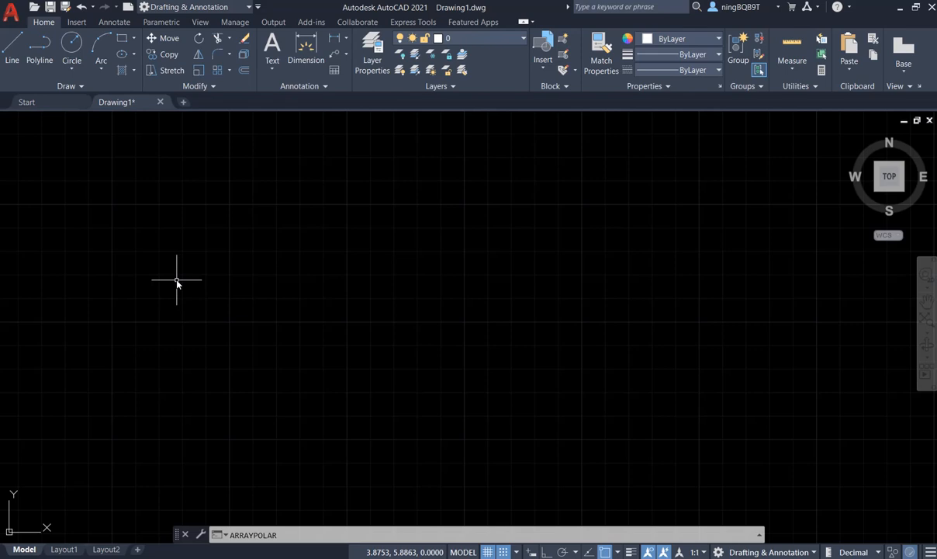
# - Draw a small circle of radius 0.5 centred near the lower left
pyautogui.click(70, 60)
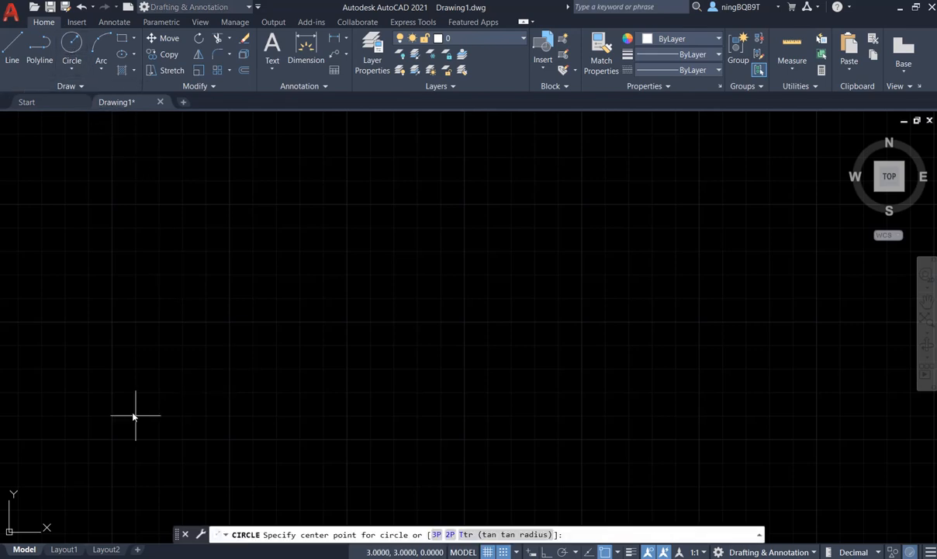
pyautogui.moveTo(120, 436)
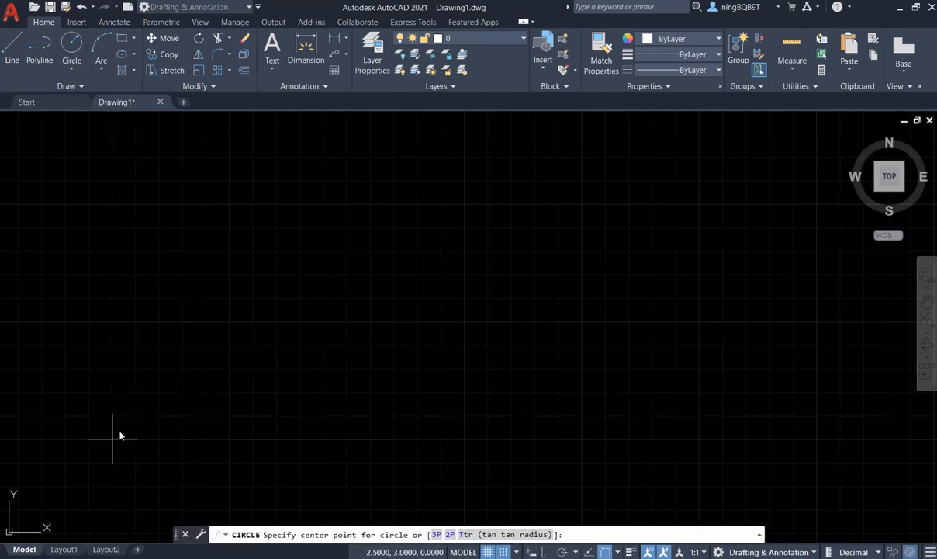
pyautogui.click(113, 440)
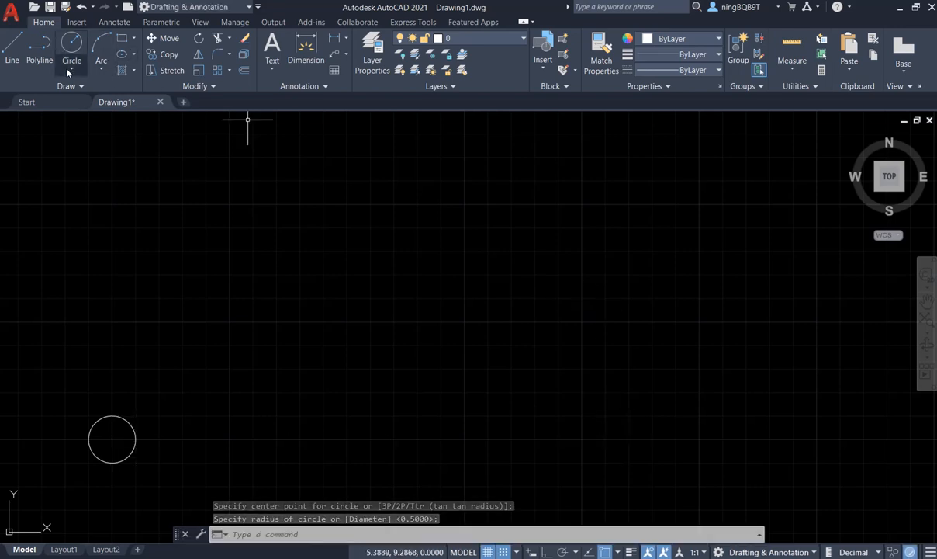
pyautogui.click(80, 60)
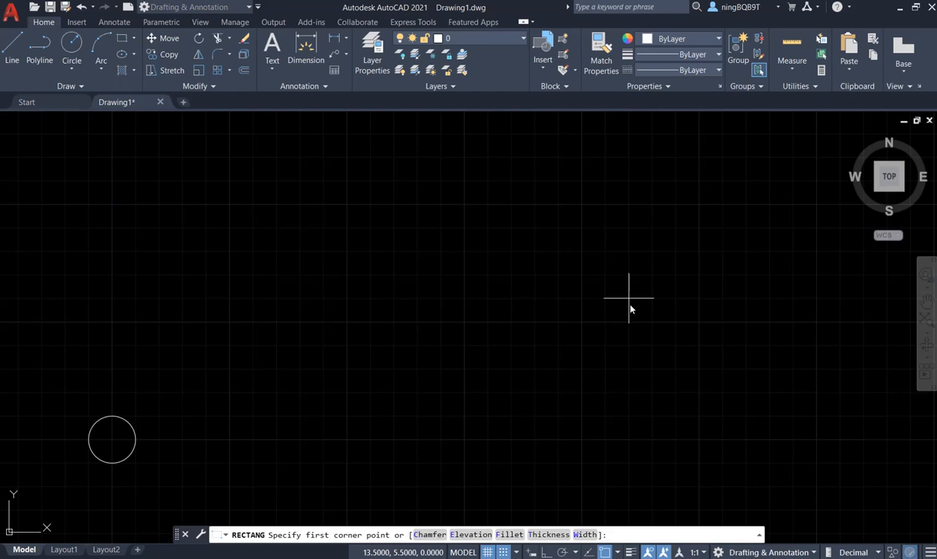
pyautogui.moveTo(582, 299)
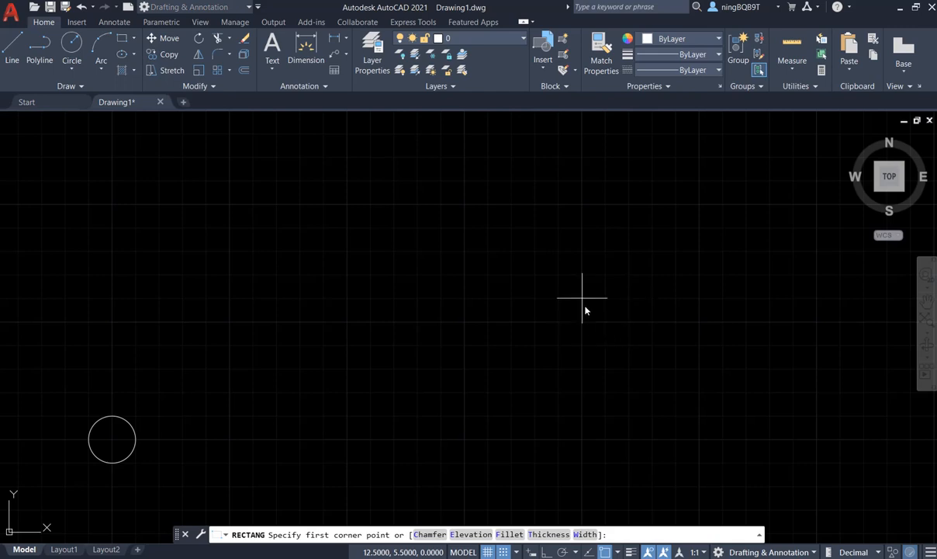
pyautogui.moveTo(592, 287)
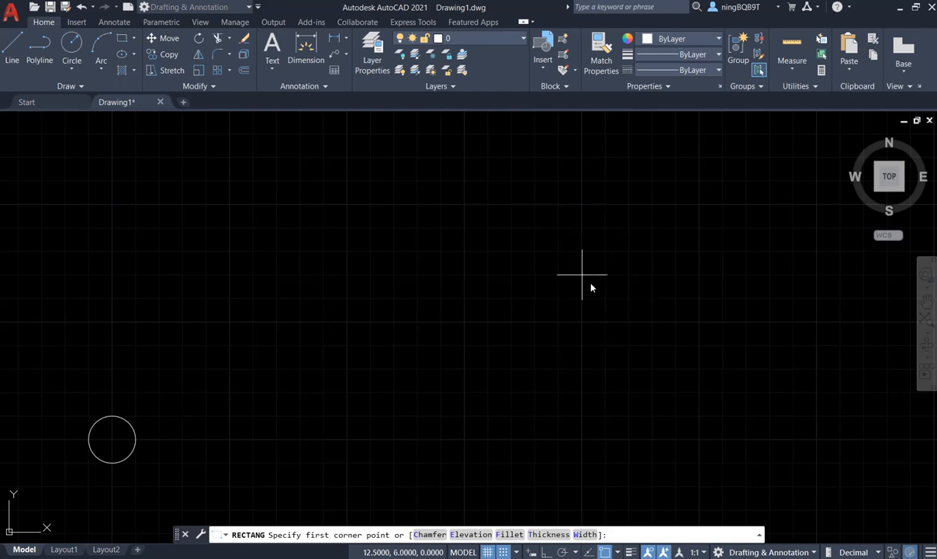
pyautogui.moveTo(582, 256)
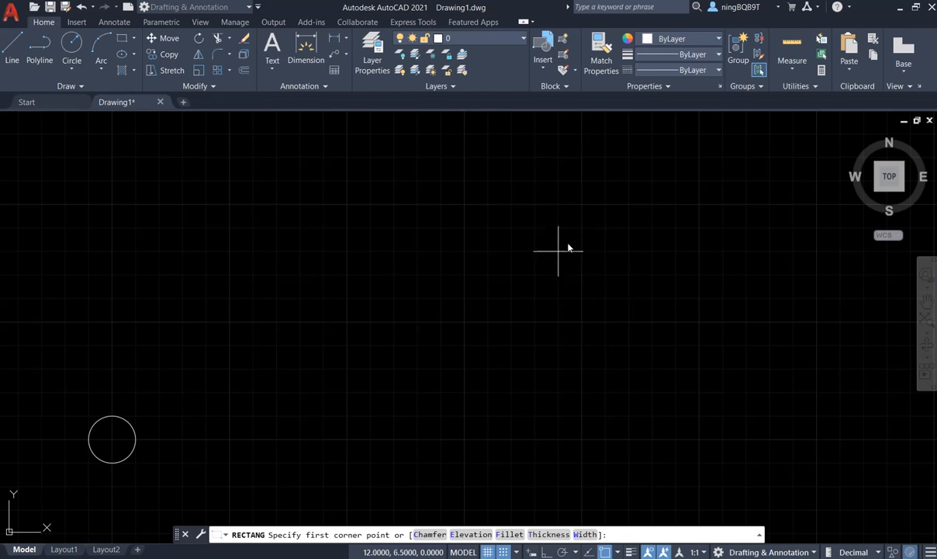
pyautogui.moveTo(534, 297)
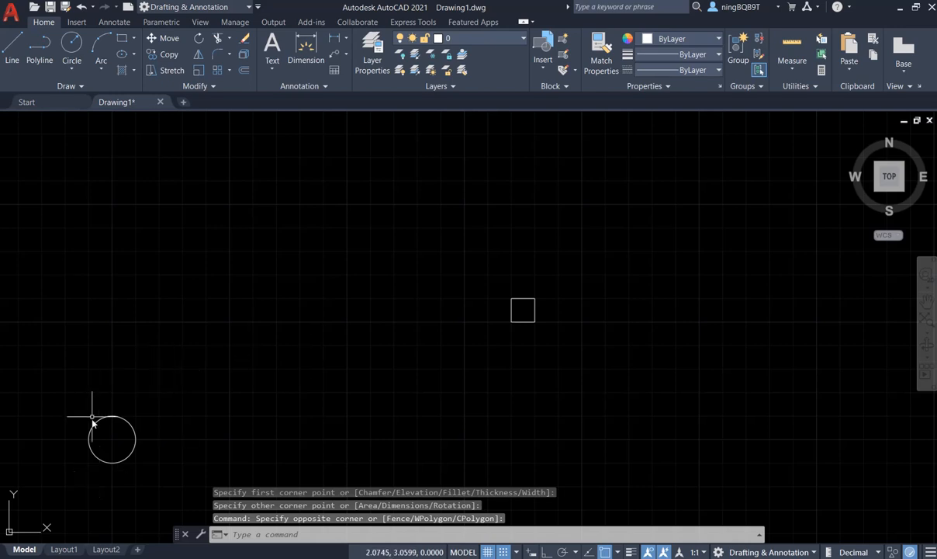
pyautogui.moveTo(124, 443)
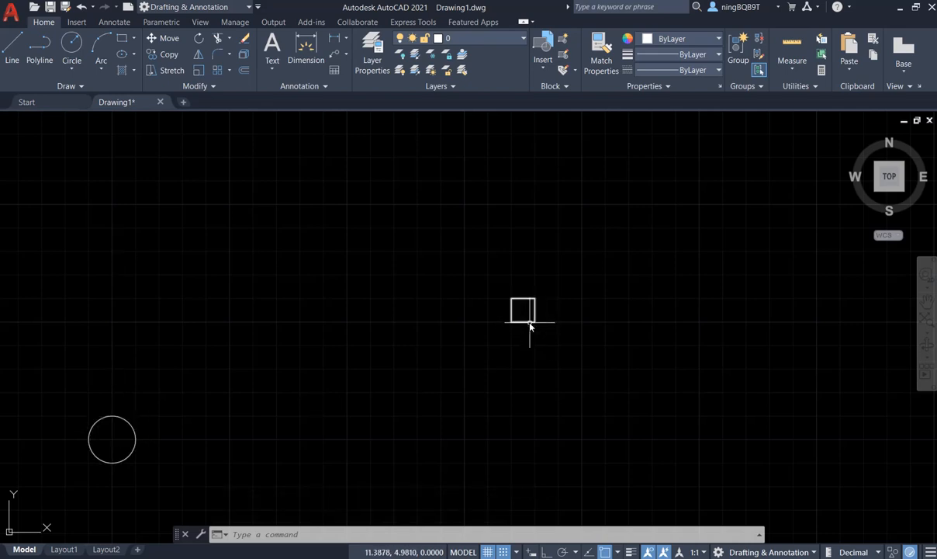
pyautogui.moveTo(530, 329)
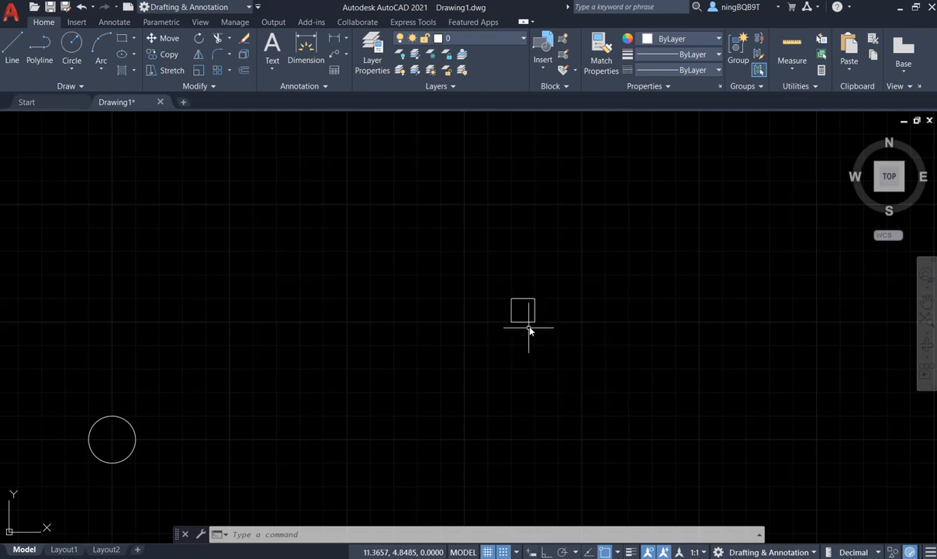
pyautogui.moveTo(541, 361)
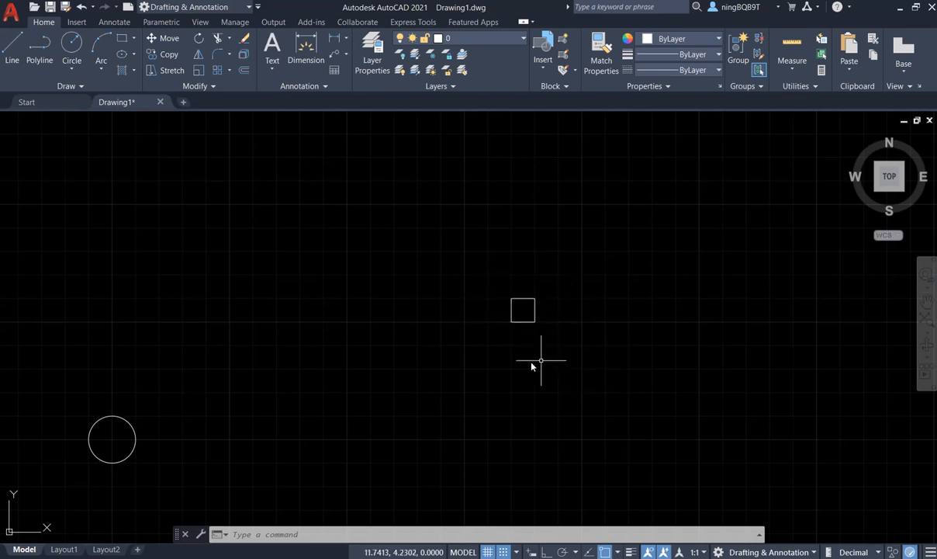
pyautogui.moveTo(288, 147)
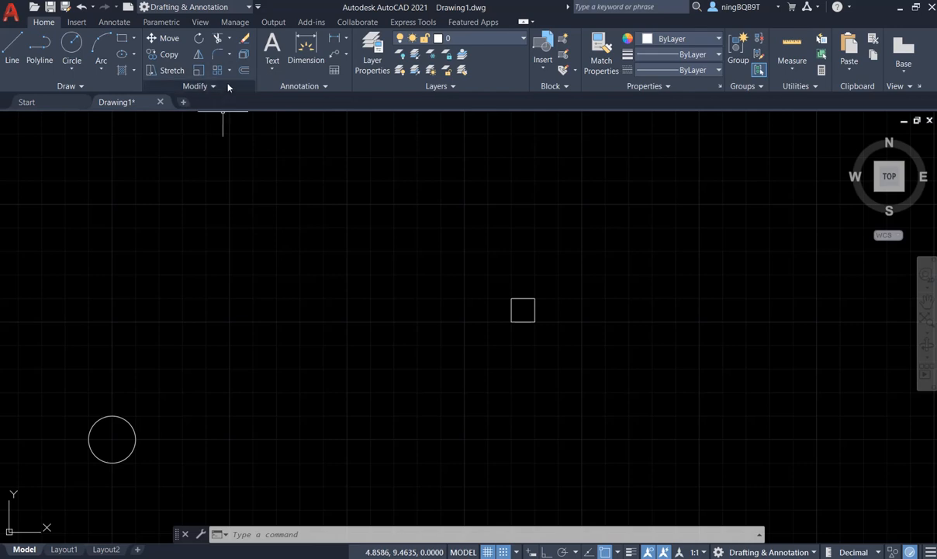
# - Start a Rectangular Array from the Array dropdown and select the circle
pyautogui.click(229, 70)
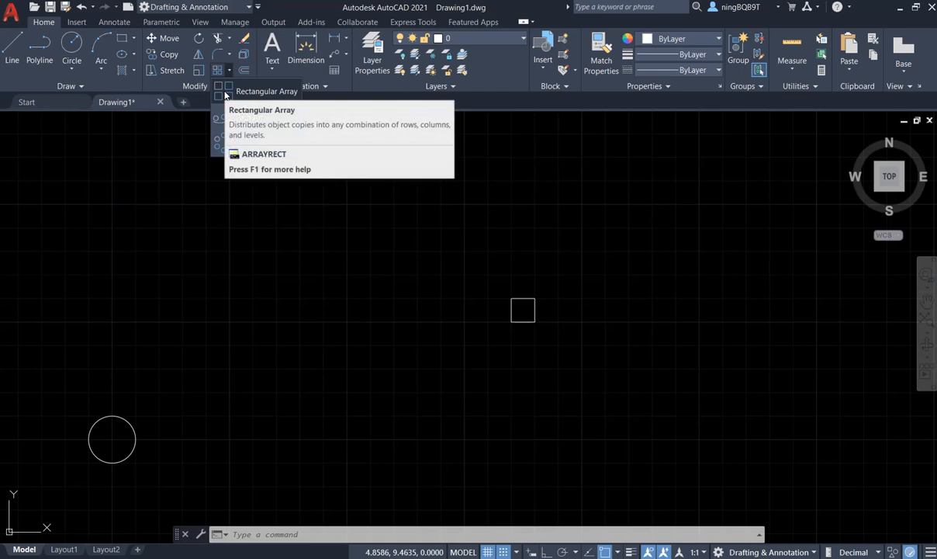
pyautogui.click(218, 86)
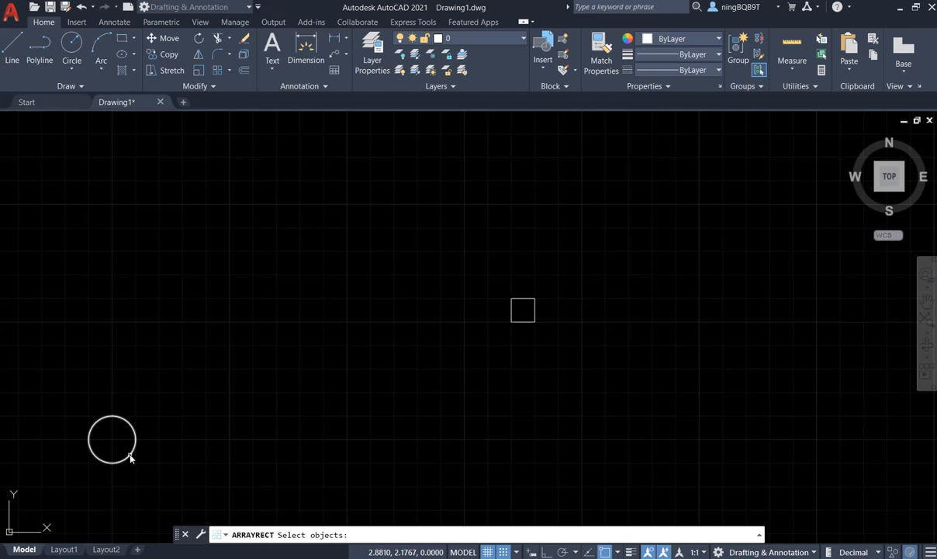
pyautogui.moveTo(130, 457)
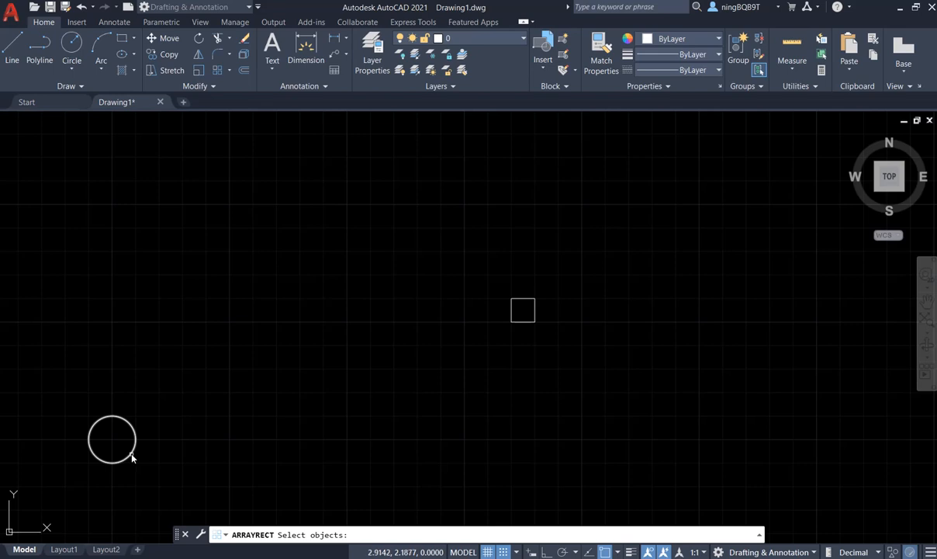
pyautogui.click(113, 438)
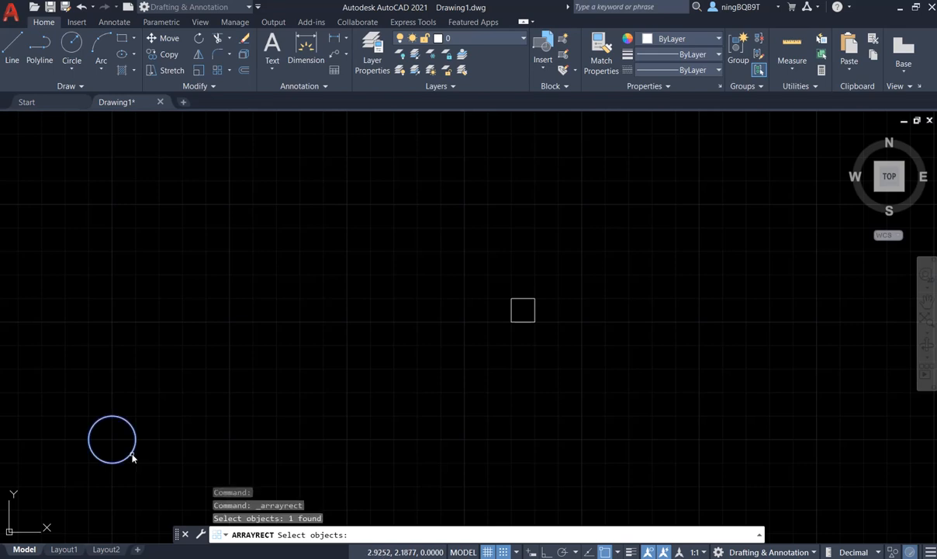
pyautogui.moveTo(145, 438)
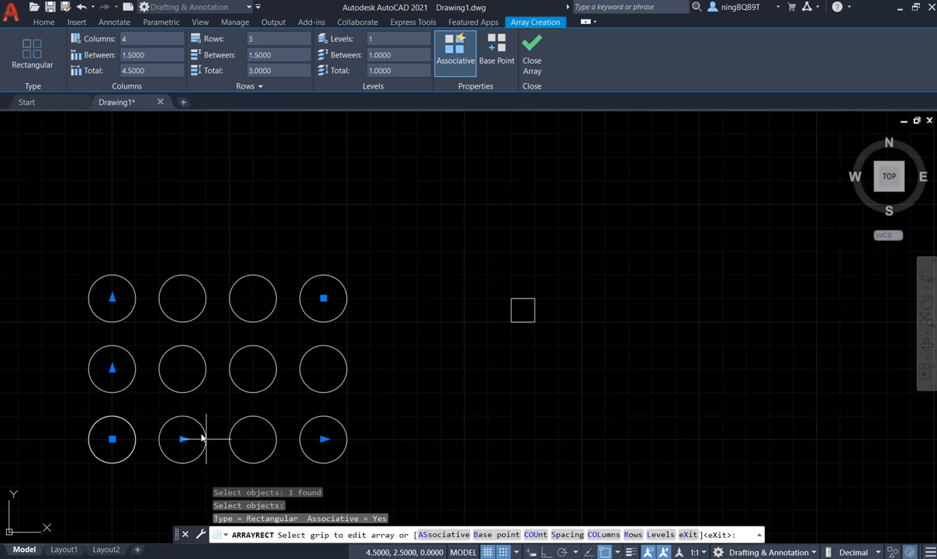
pyautogui.moveTo(142, 346)
pyautogui.write('3')
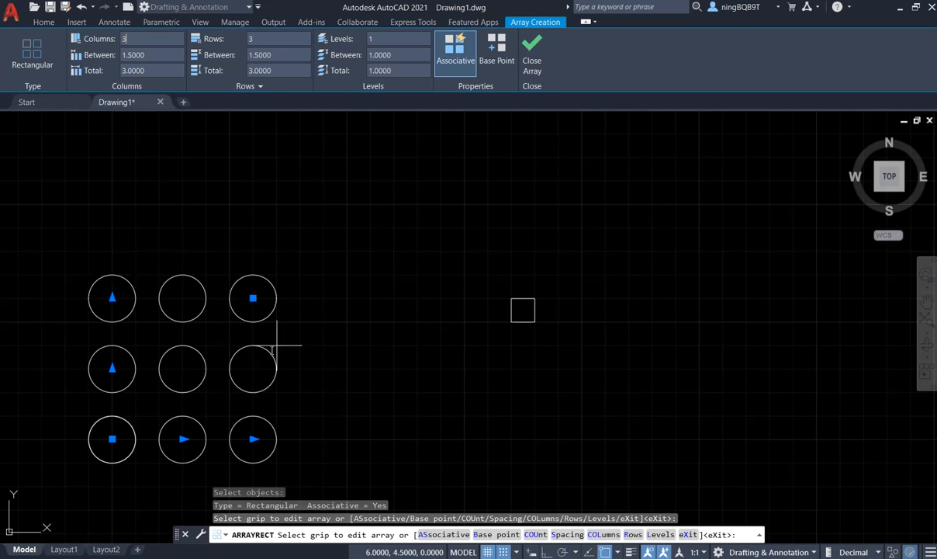
pyautogui.moveTo(464, 132)
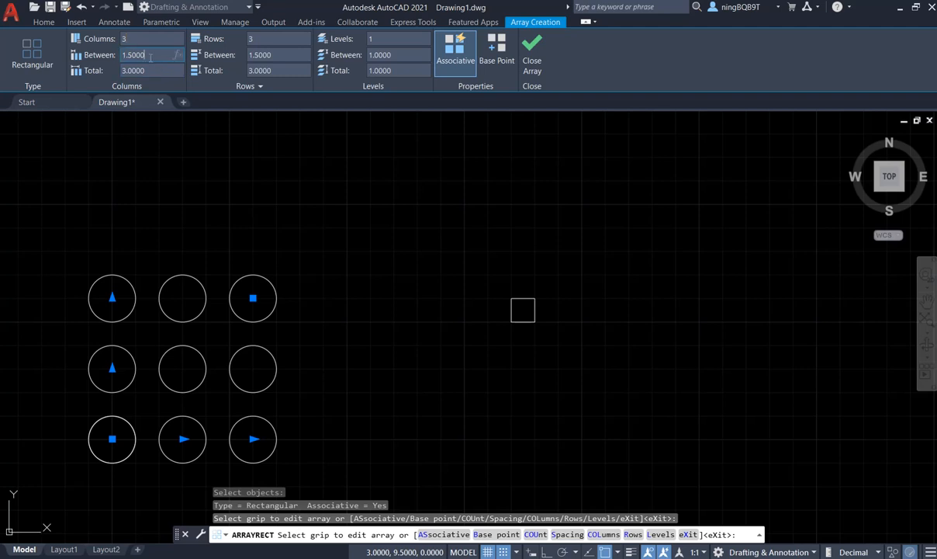
# - Set the column and row spacing to 1.0 for a 3x3 grid of touching circles
pyautogui.tripleClick(133, 54)
pyautogui.write('1.0000')
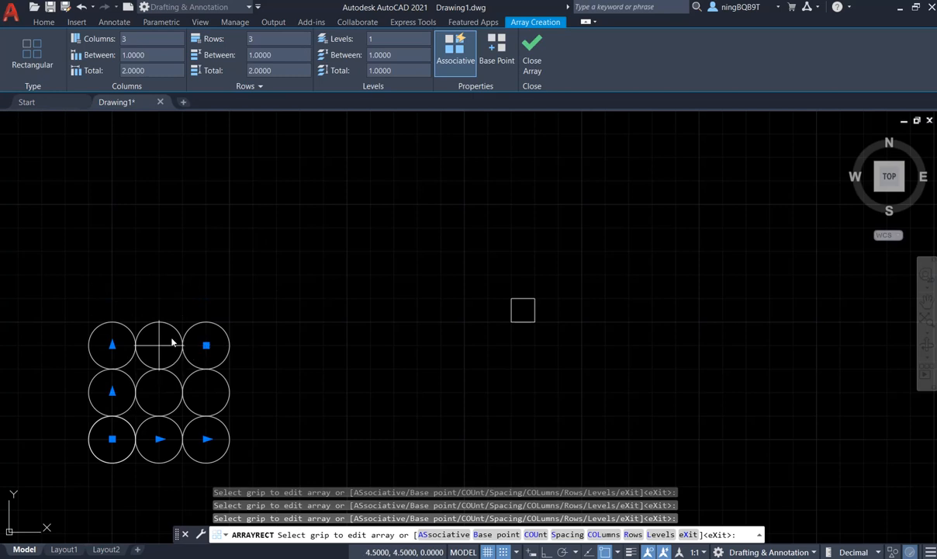
pyautogui.moveTo(160, 345)
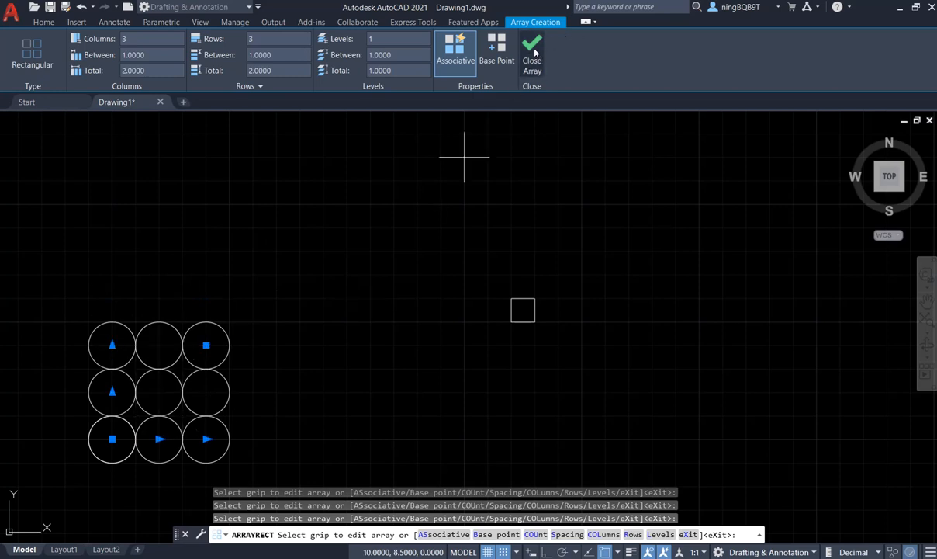
# - Close Array to commit the 3x3 circle grid
pyautogui.click(532, 46)
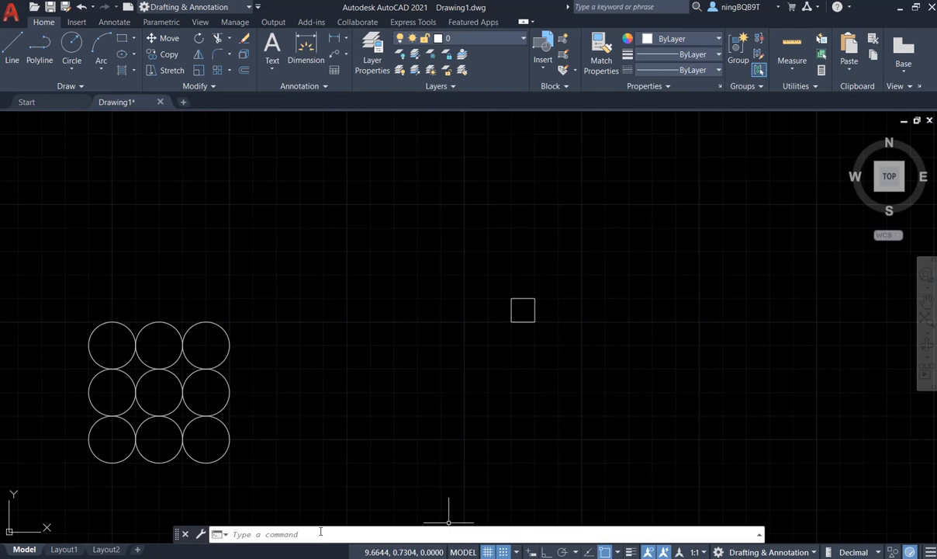
# - Start the ARRAYPOLAR command from the command line autocomplete list
pyautogui.click(311, 533)
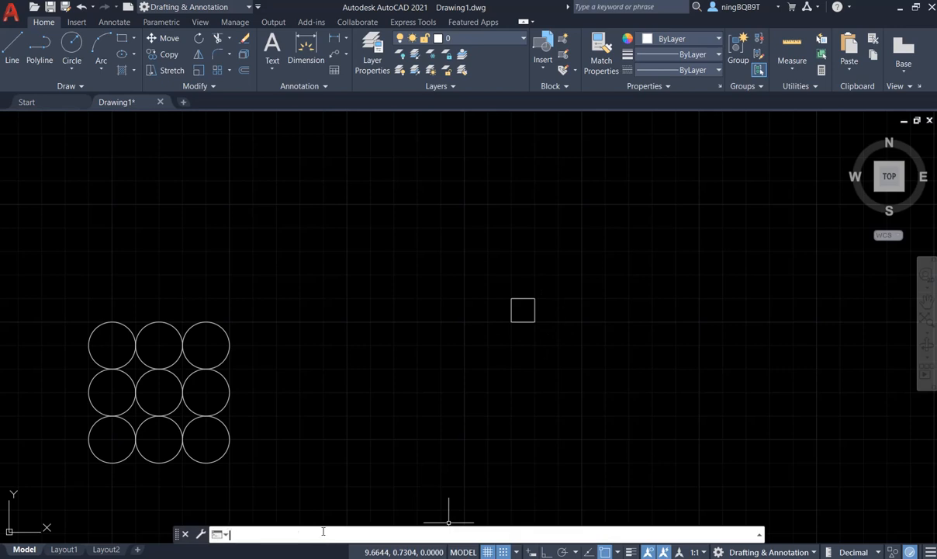
pyautogui.write('ARR')
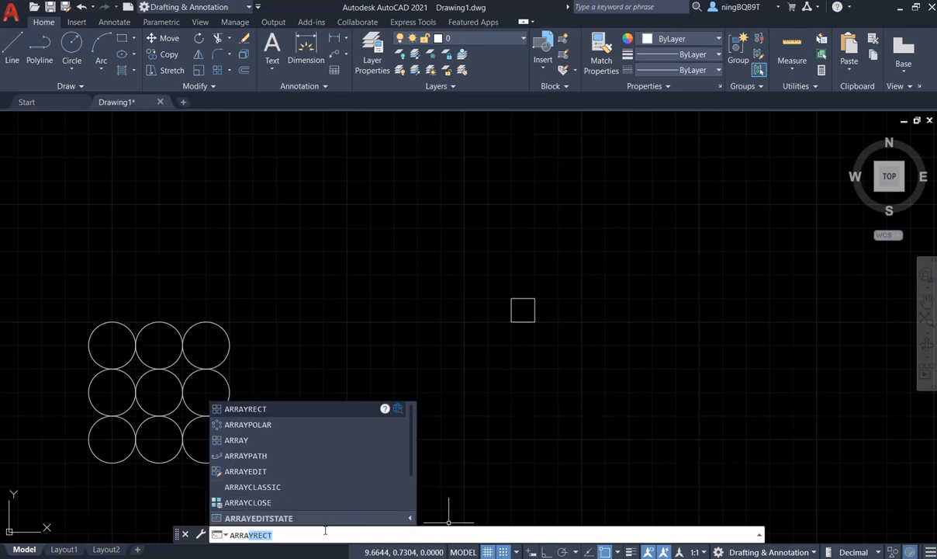
pyautogui.write('ARRAy')
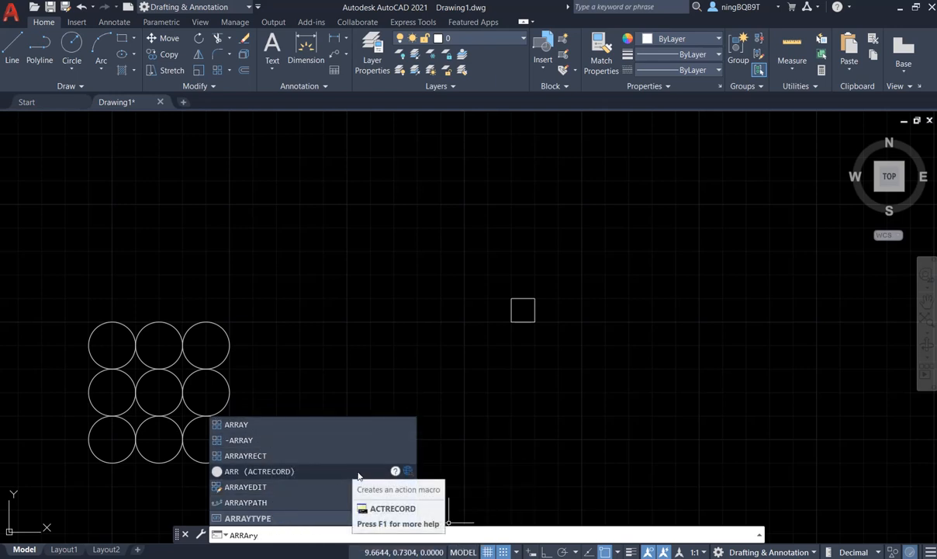
pyautogui.moveTo(306, 514)
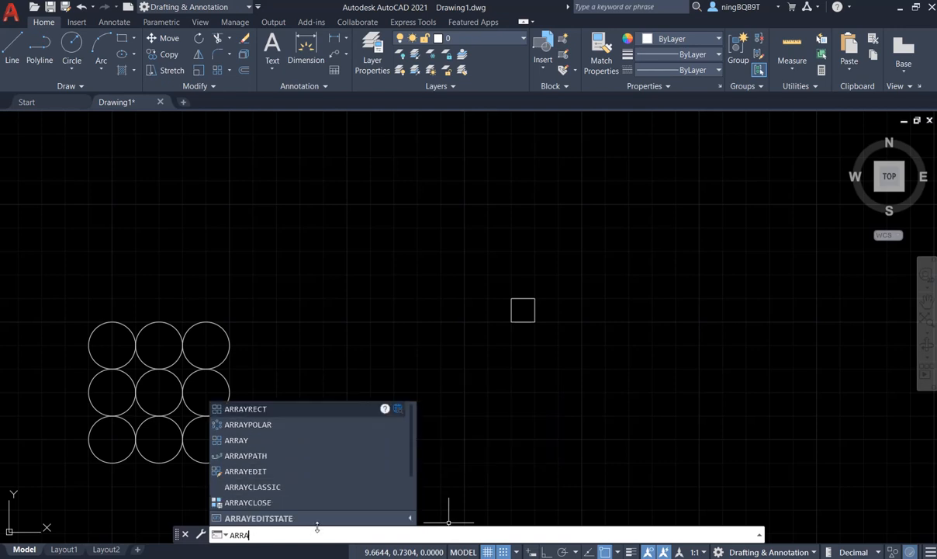
pyautogui.moveTo(299, 455)
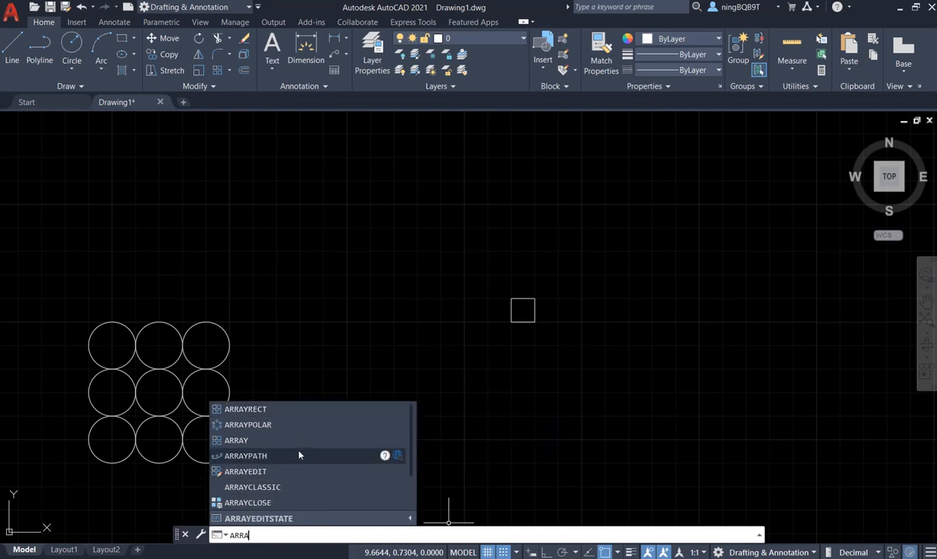
pyautogui.moveTo(252, 425)
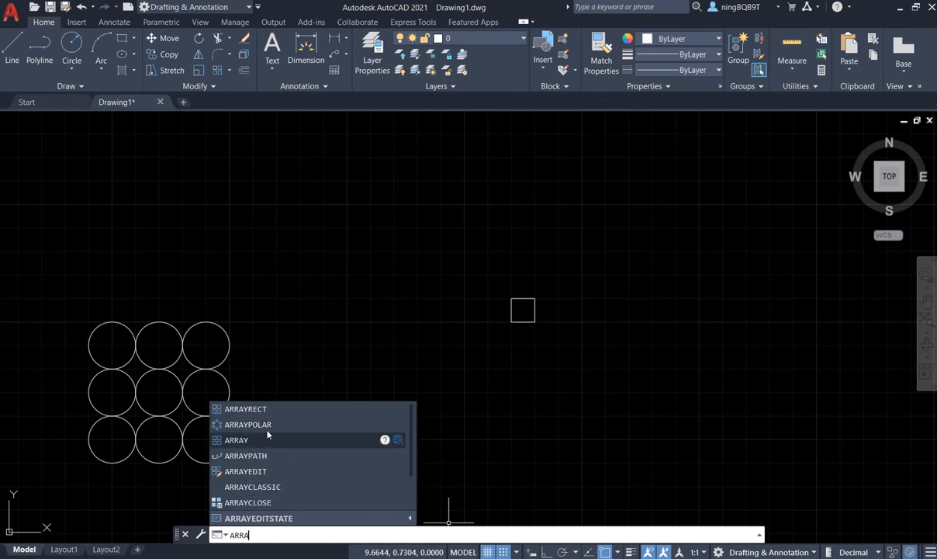
pyautogui.moveTo(248, 424)
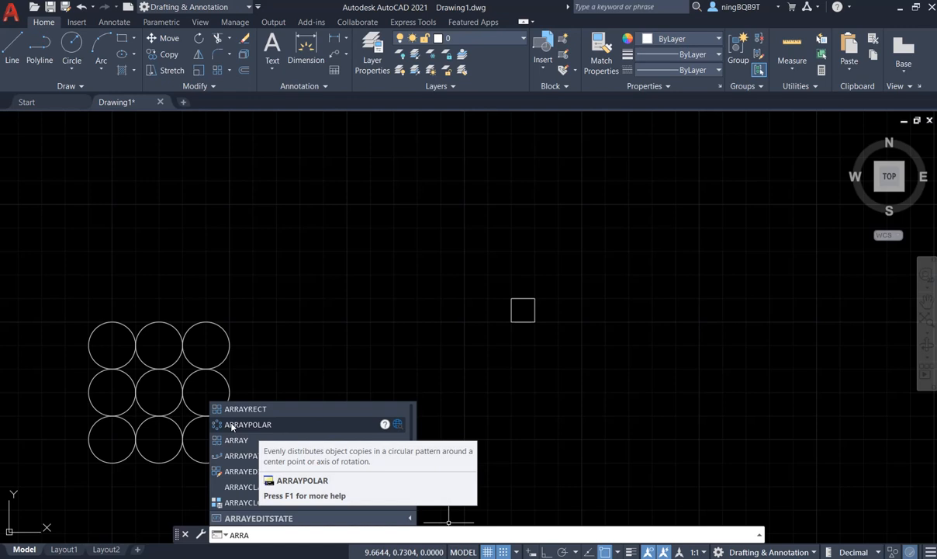
pyautogui.click(248, 423)
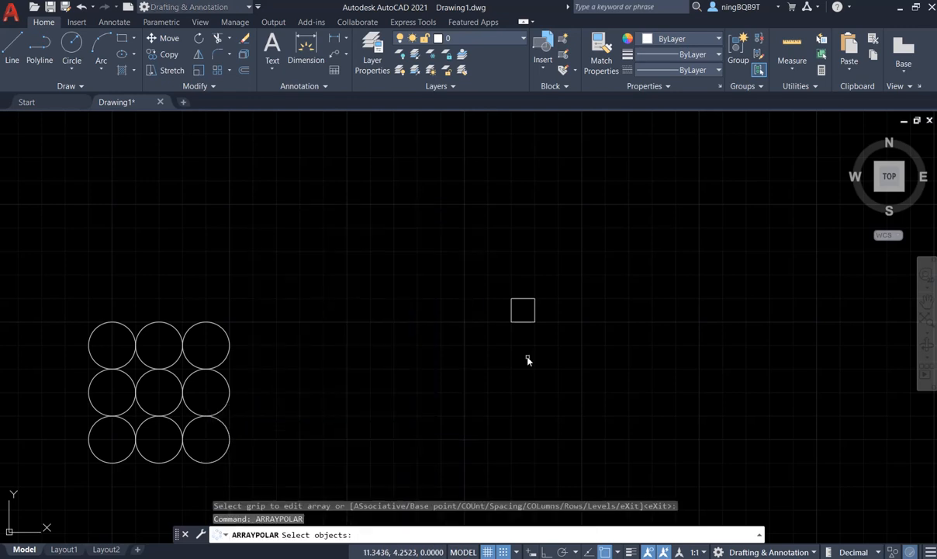
pyautogui.moveTo(528, 326)
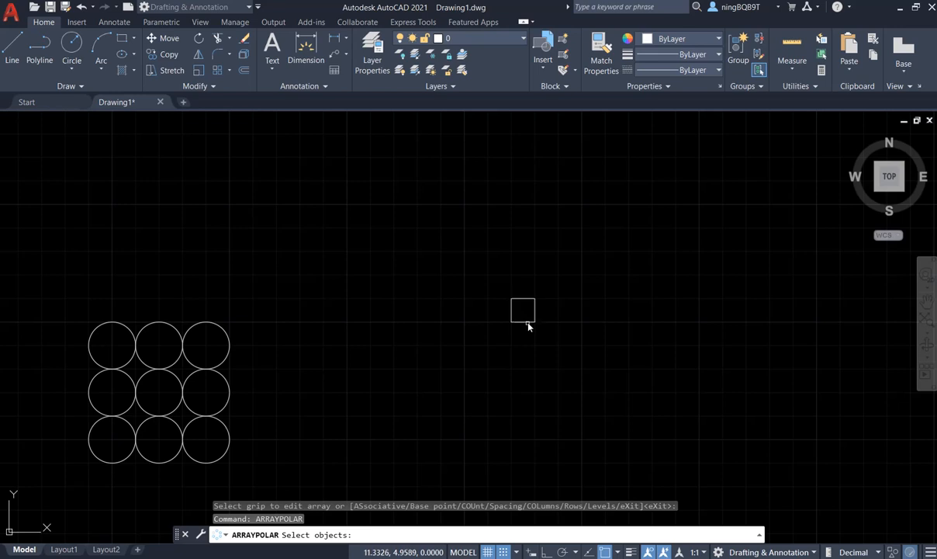
pyautogui.moveTo(522, 308)
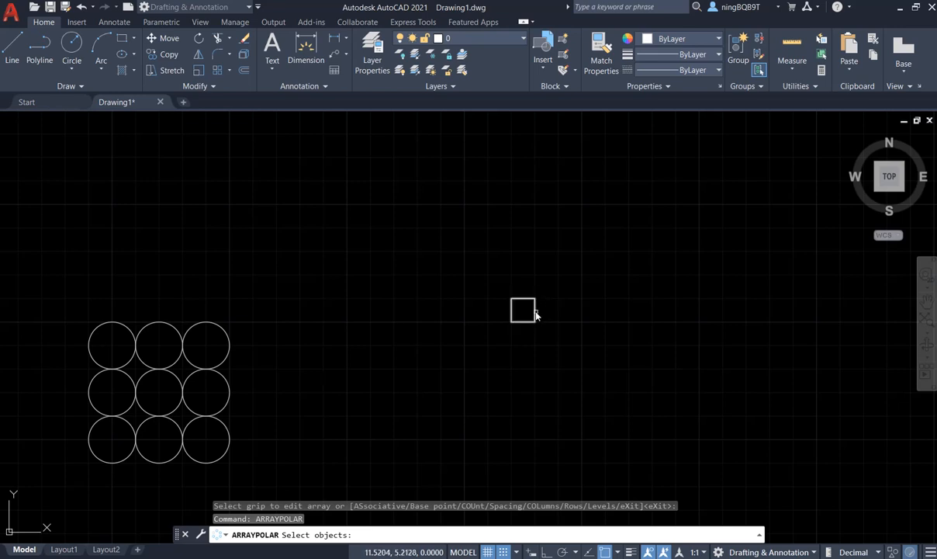
# - Select the small square and place the polar array centre to its right
pyautogui.click(522, 309)
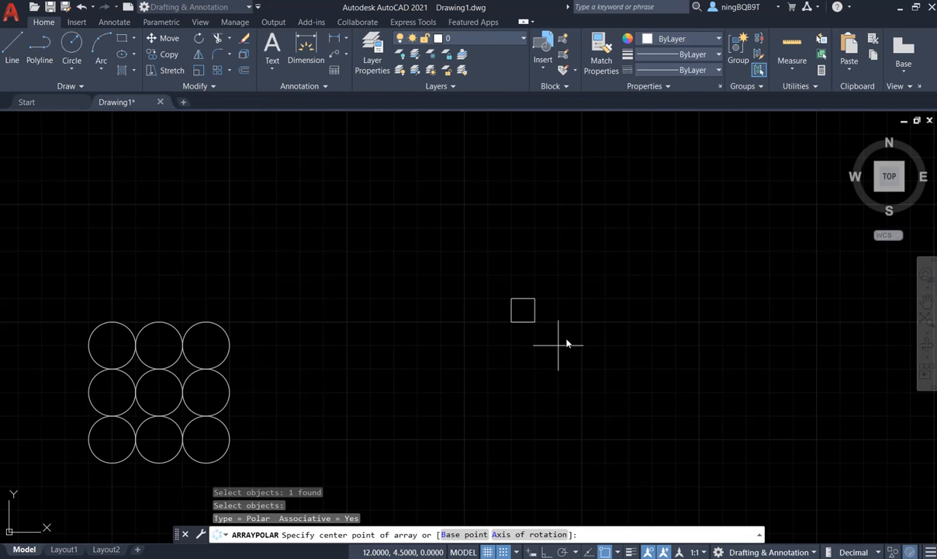
pyautogui.moveTo(489, 508)
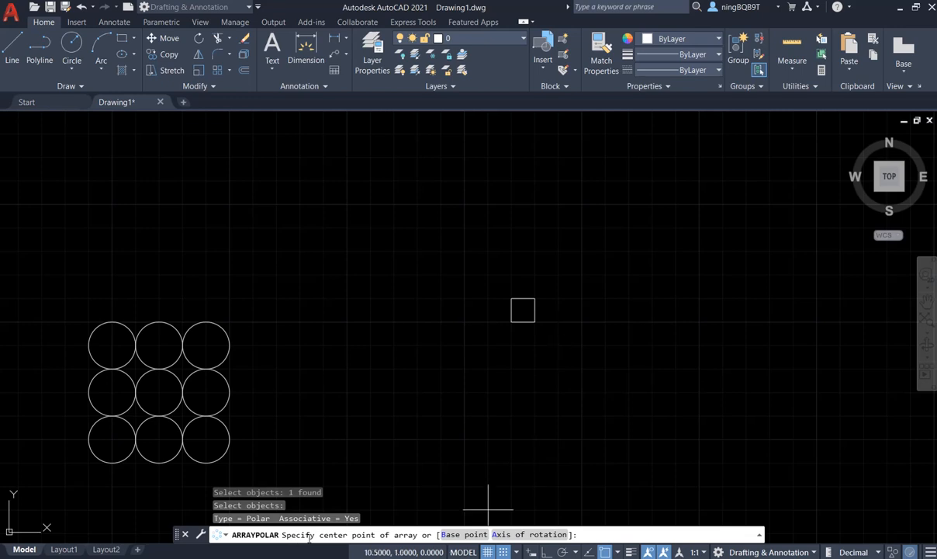
pyautogui.moveTo(581, 373)
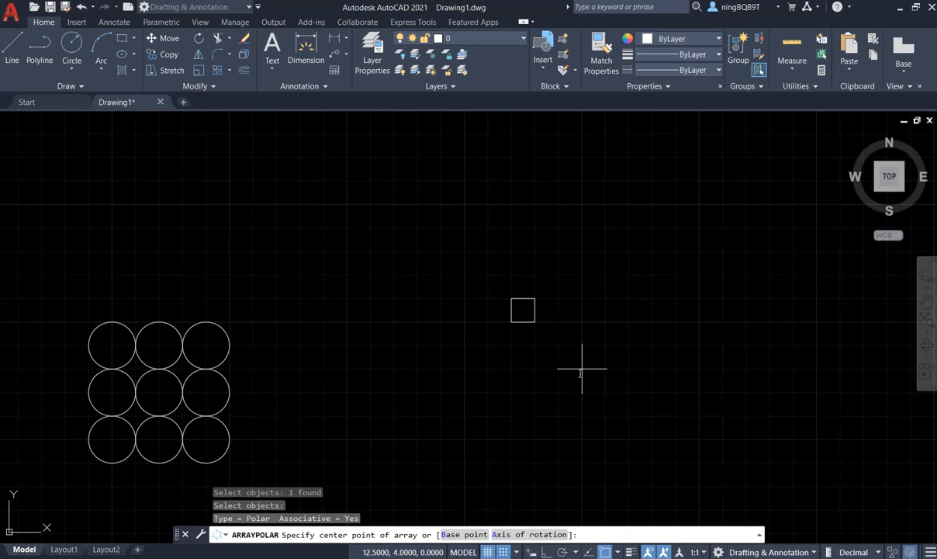
pyautogui.moveTo(557, 367)
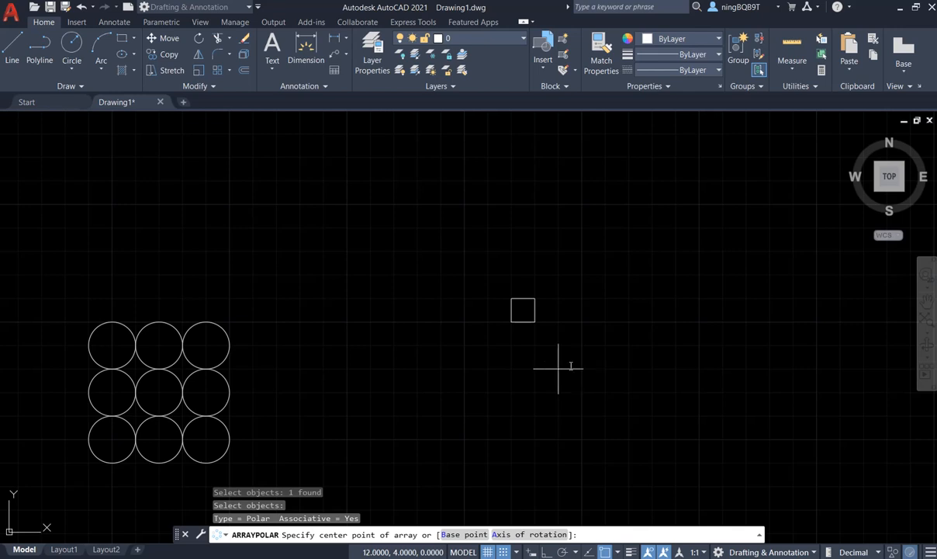
pyautogui.moveTo(605, 339)
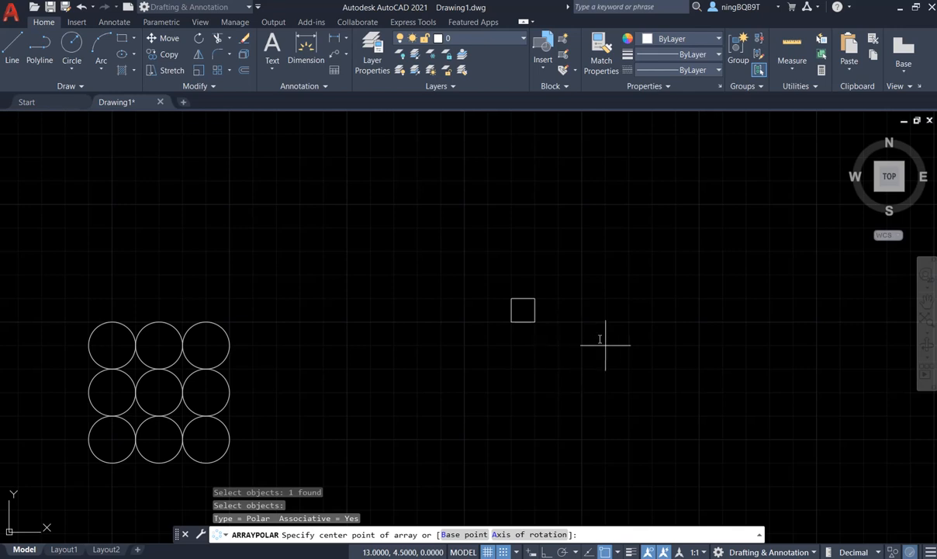
pyautogui.moveTo(629, 327)
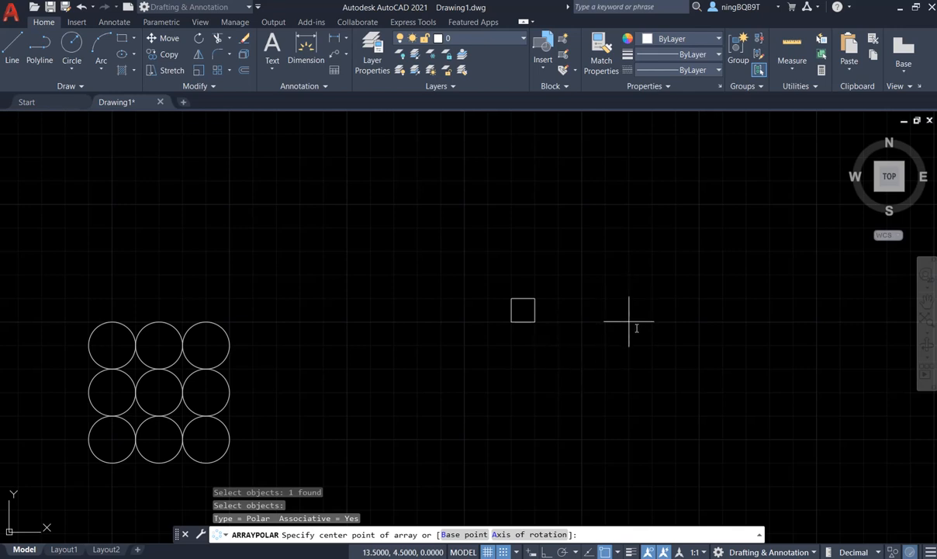
pyautogui.moveTo(628, 311)
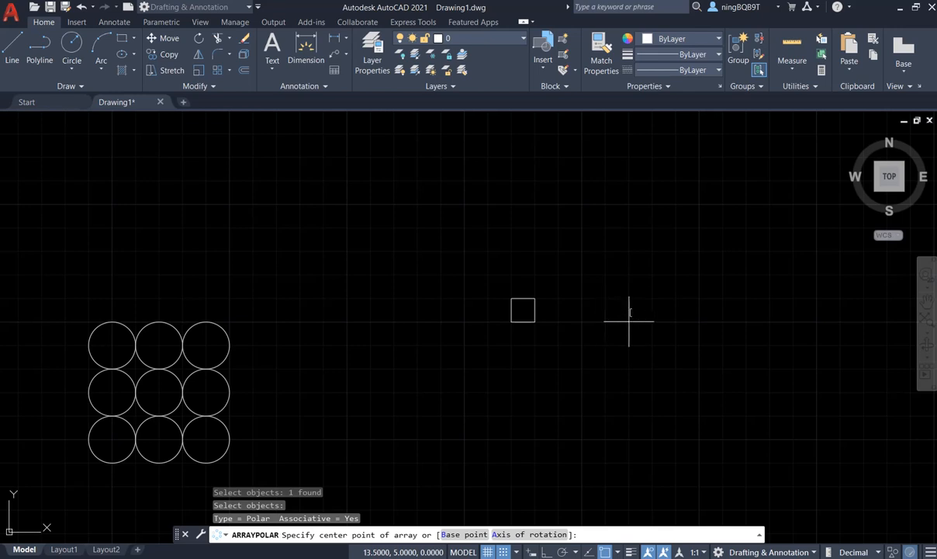
pyautogui.moveTo(629, 303)
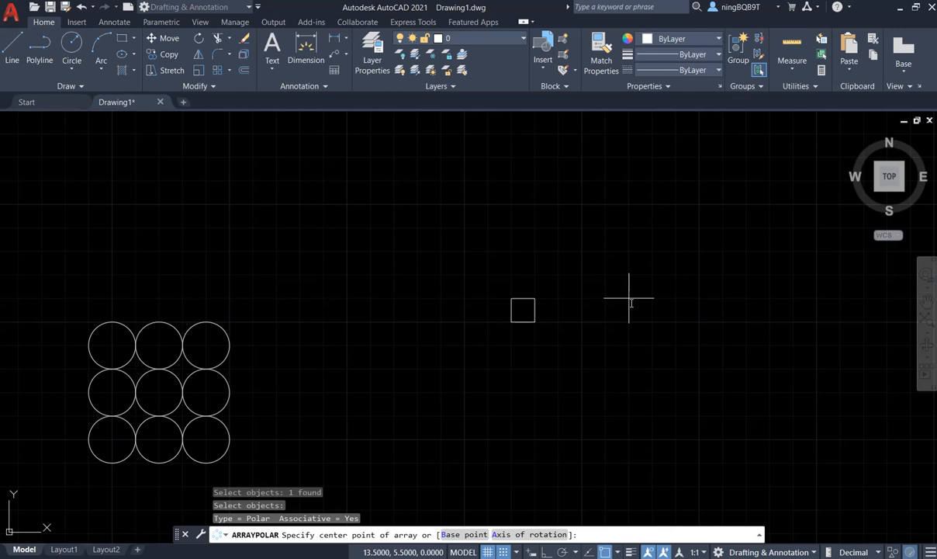
pyautogui.click(628, 298)
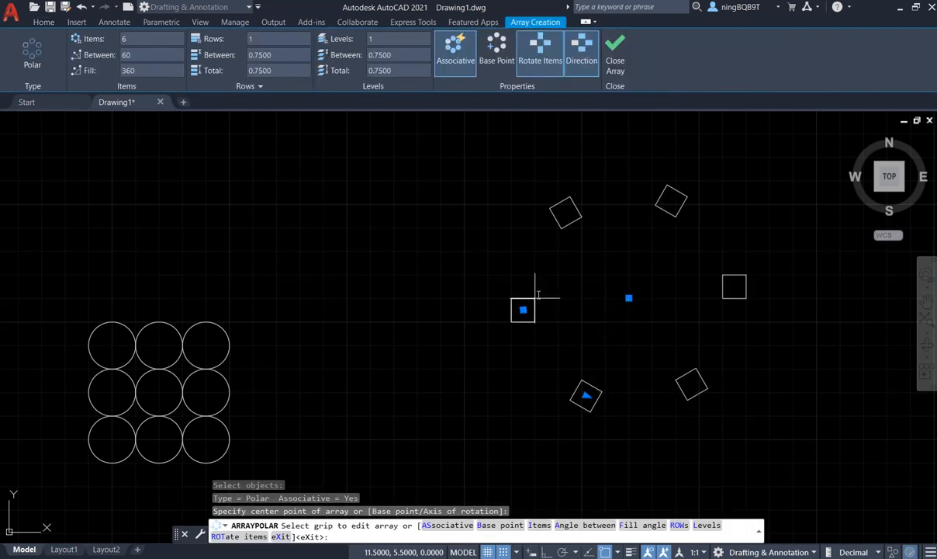
pyautogui.moveTo(722, 228)
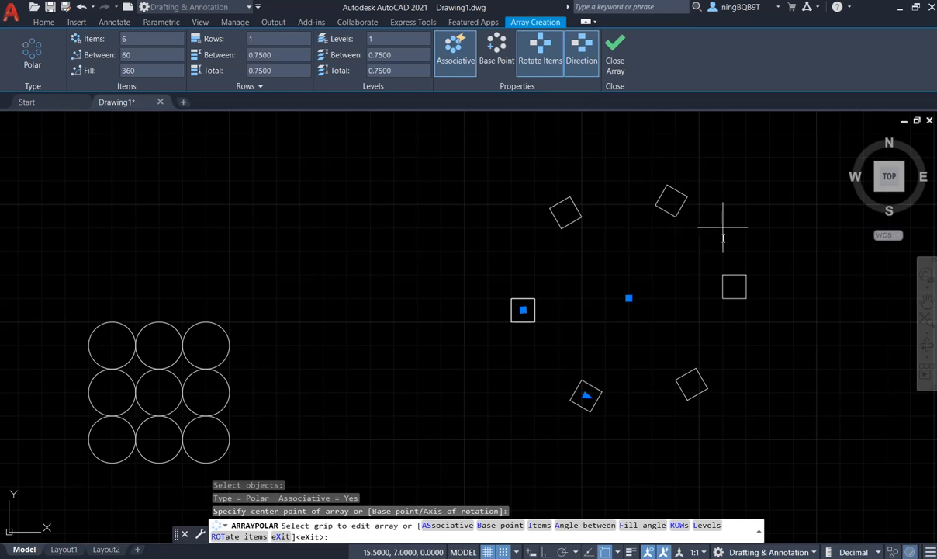
pyautogui.moveTo(583, 212)
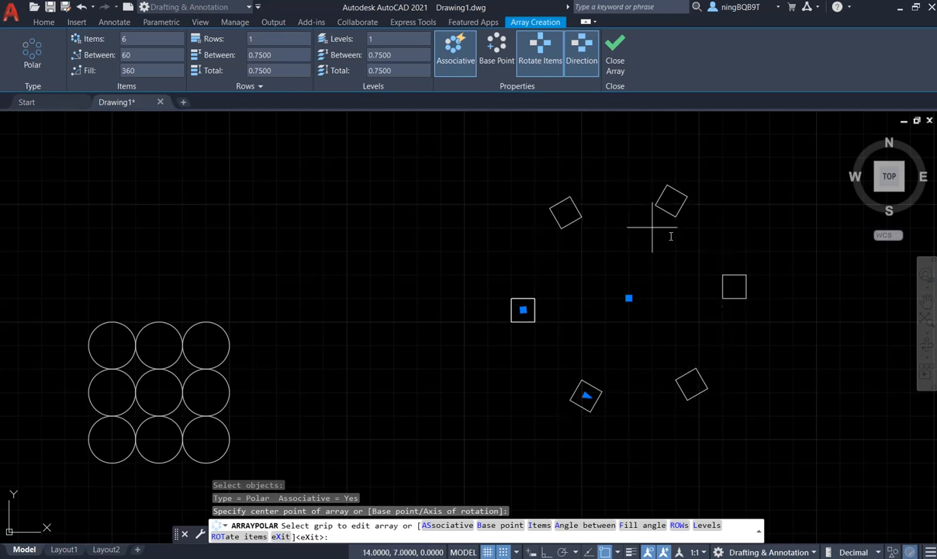
pyautogui.moveTo(652, 256)
pyautogui.write('12')
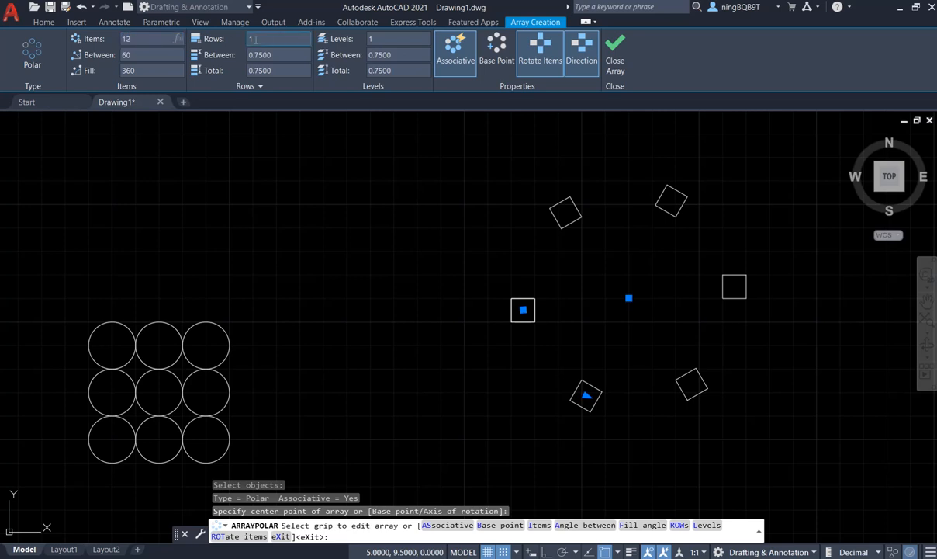
# - Make the polar array 12 squares spaced 30 degrees apart
pyautogui.write('30')
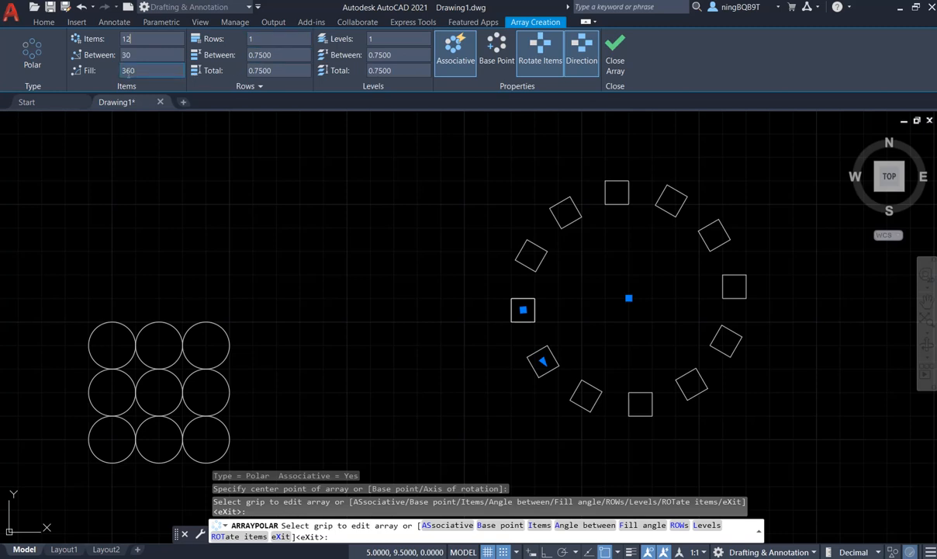
pyautogui.moveTo(153, 55)
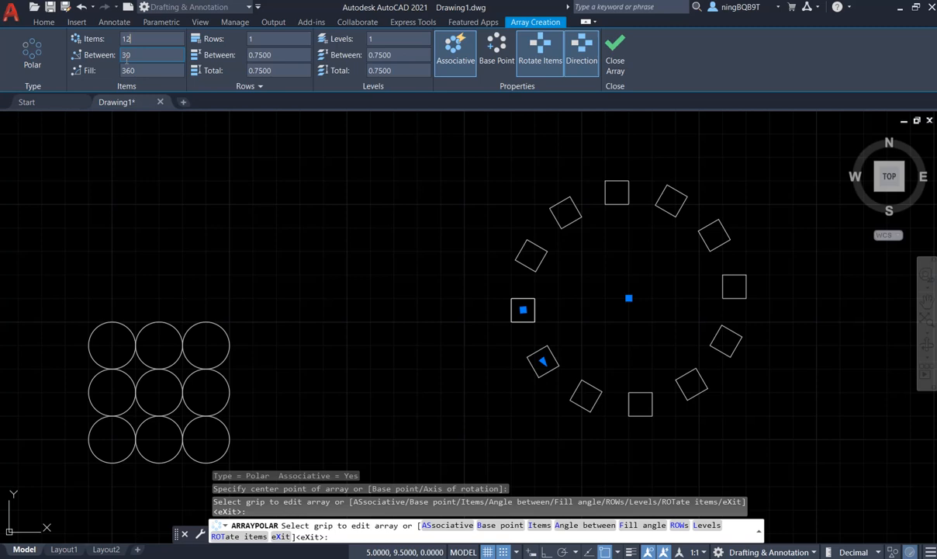
pyautogui.moveTo(152, 55)
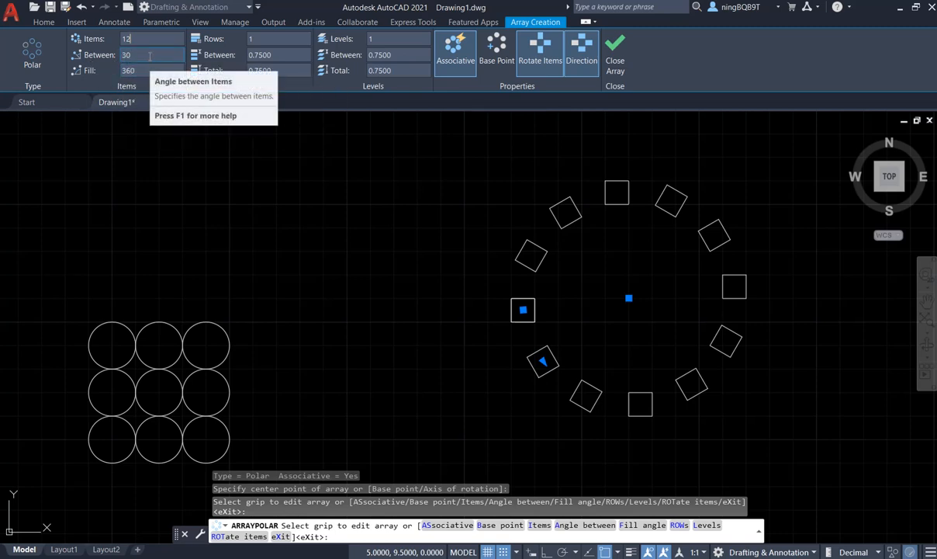
pyautogui.moveTo(152, 55)
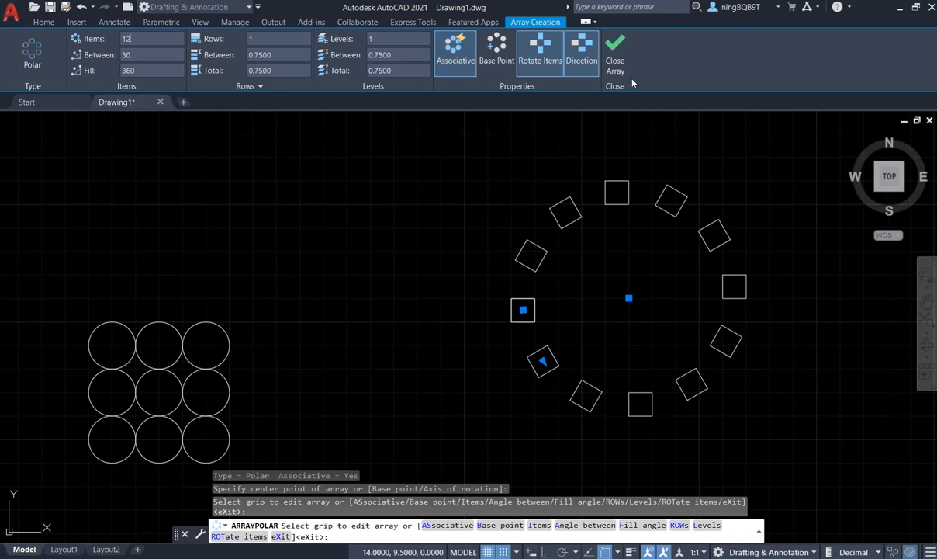
pyautogui.moveTo(629, 123)
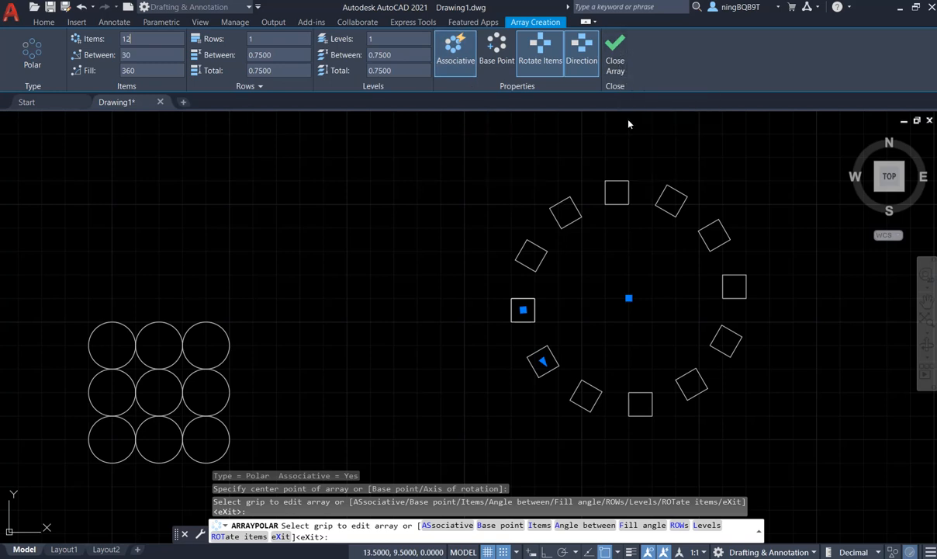
# - Close Array to commit the ring of 12 squares
pyautogui.click(615, 55)
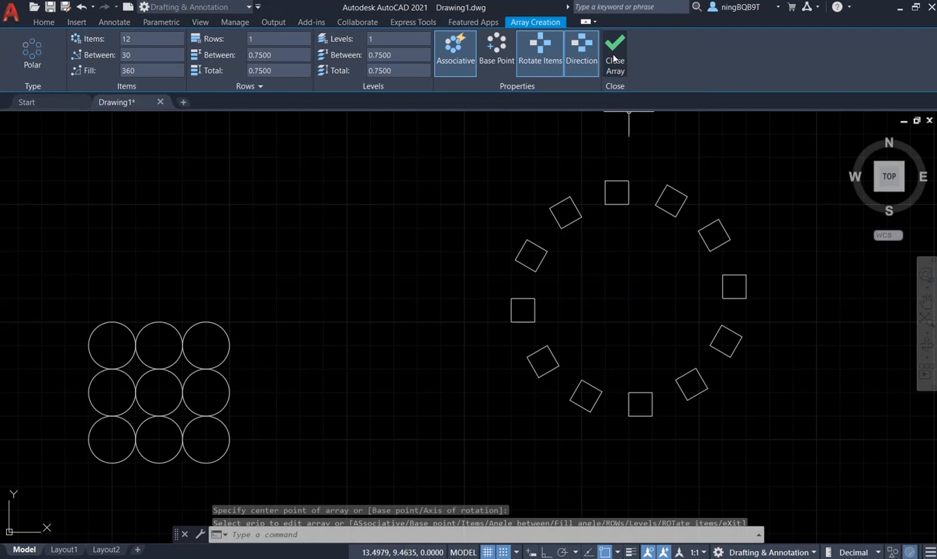
pyautogui.click(615, 54)
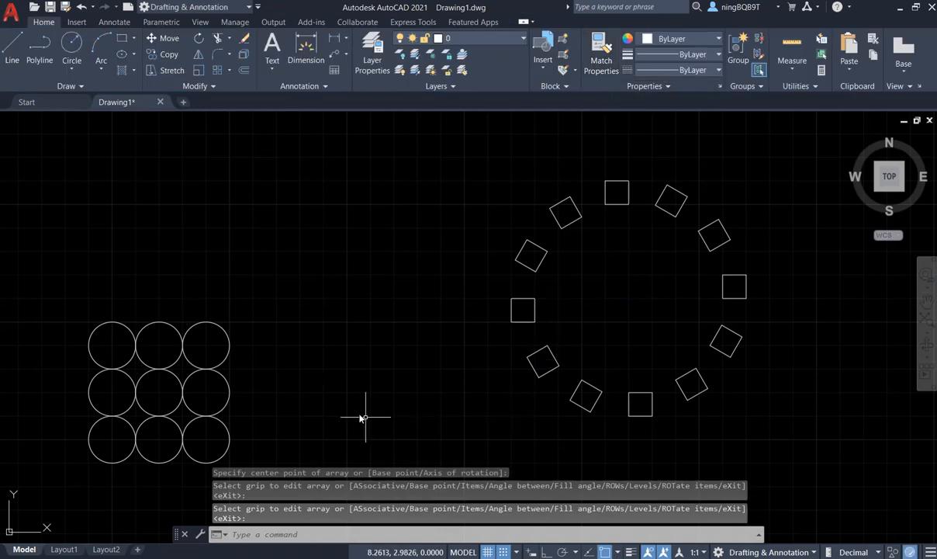
pyautogui.moveTo(382, 382)
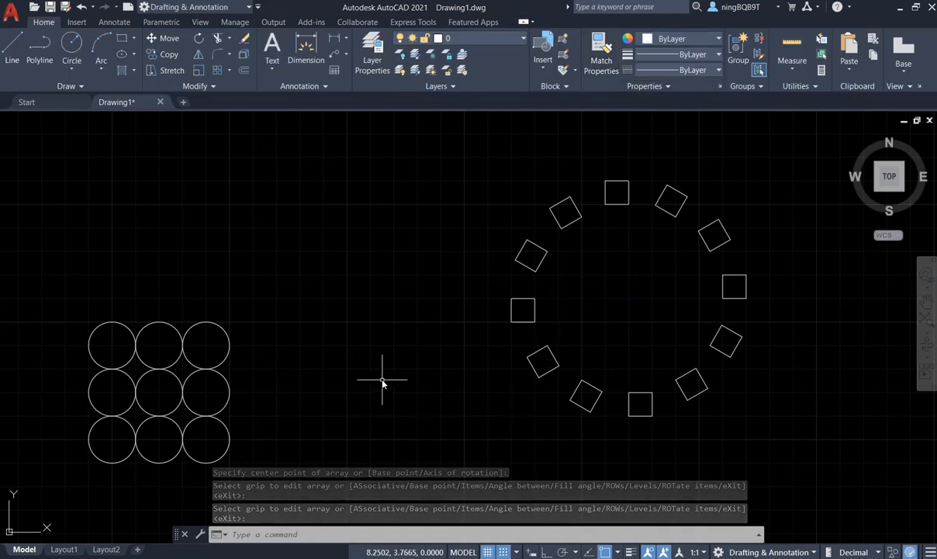